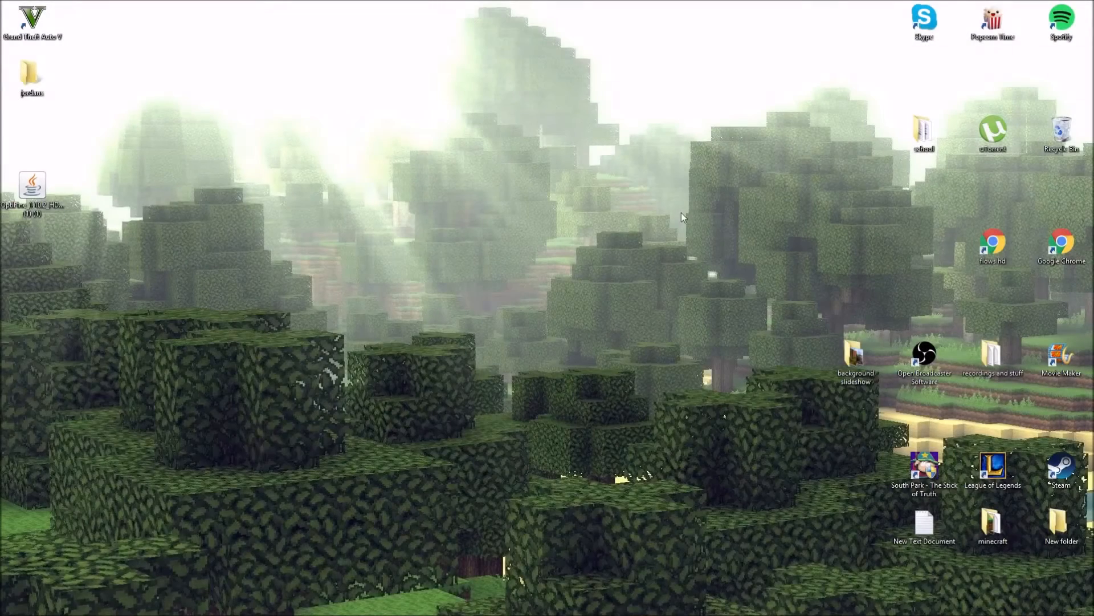
mouse_move(744, 433)
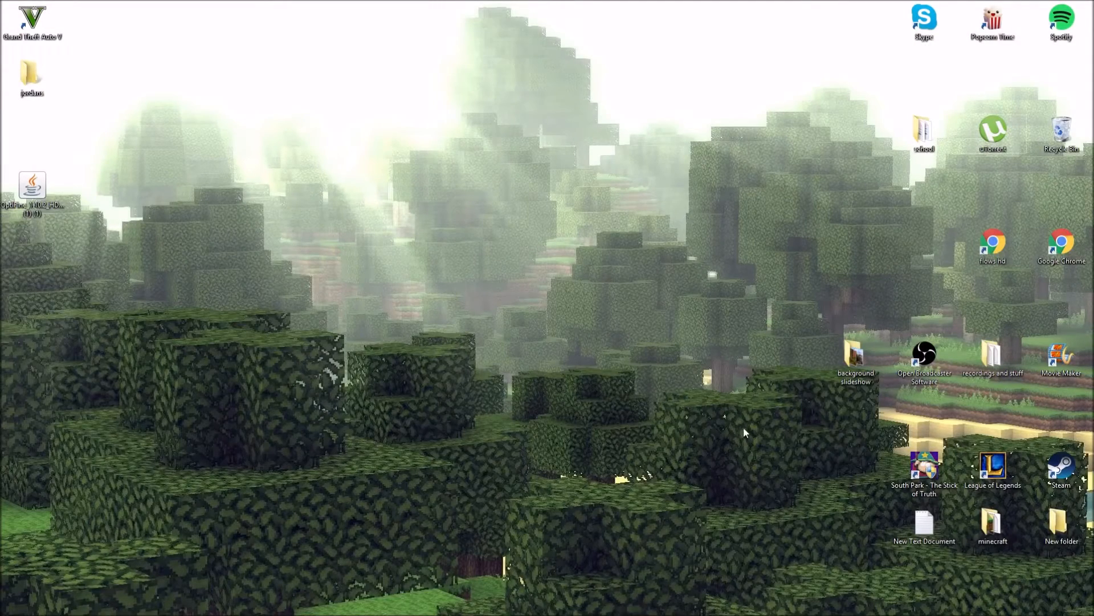
mouse_move(737, 459)
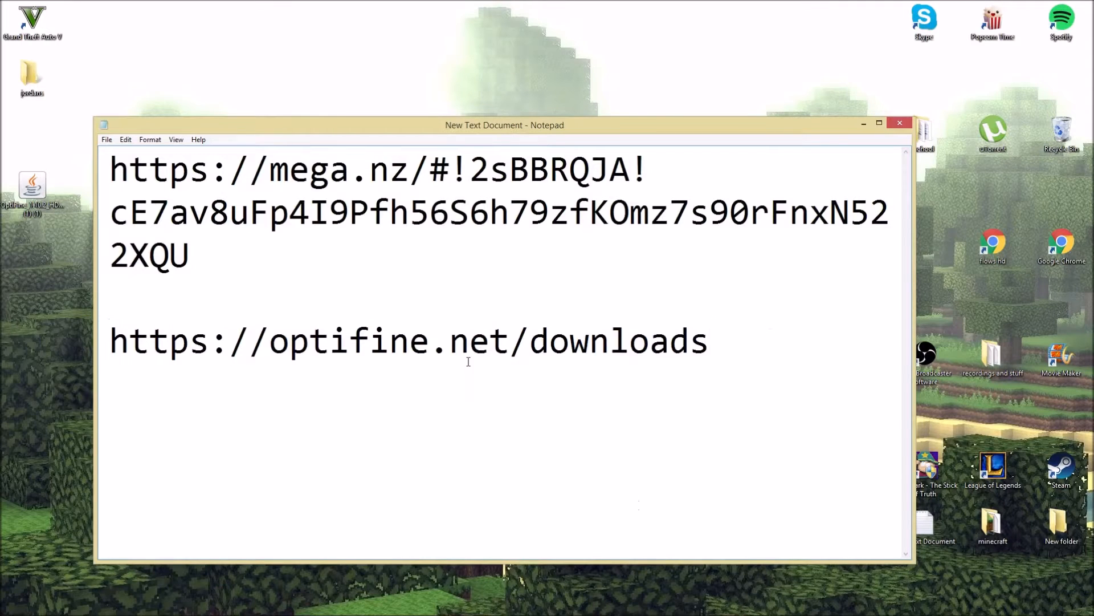
- Copy the mega.nz download link from the Notepad note and close it to the desktop
drag(111, 169, 188, 272)
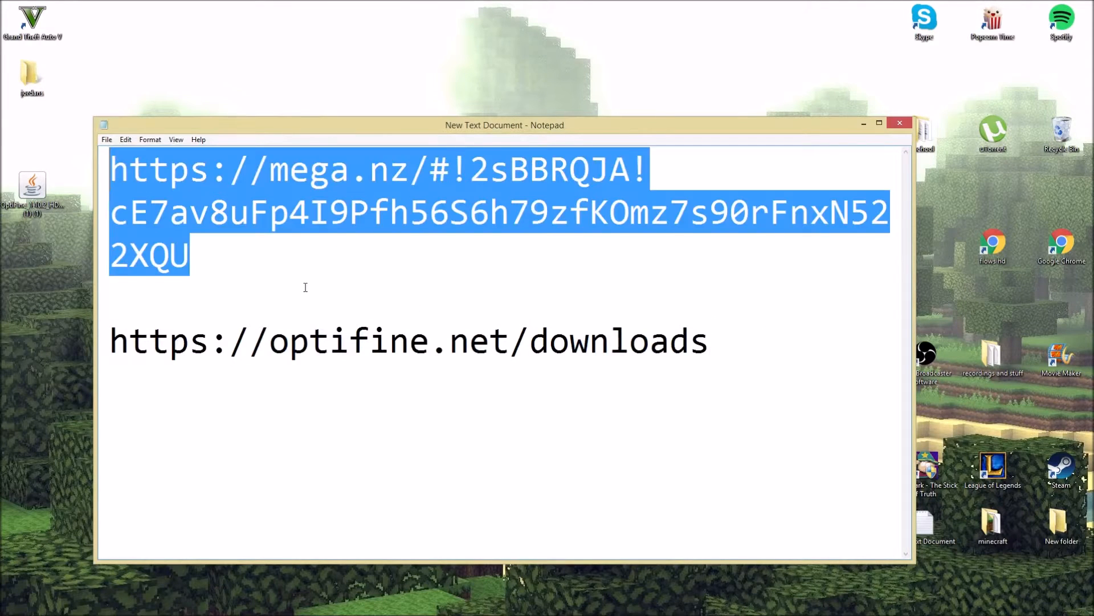
click(898, 123)
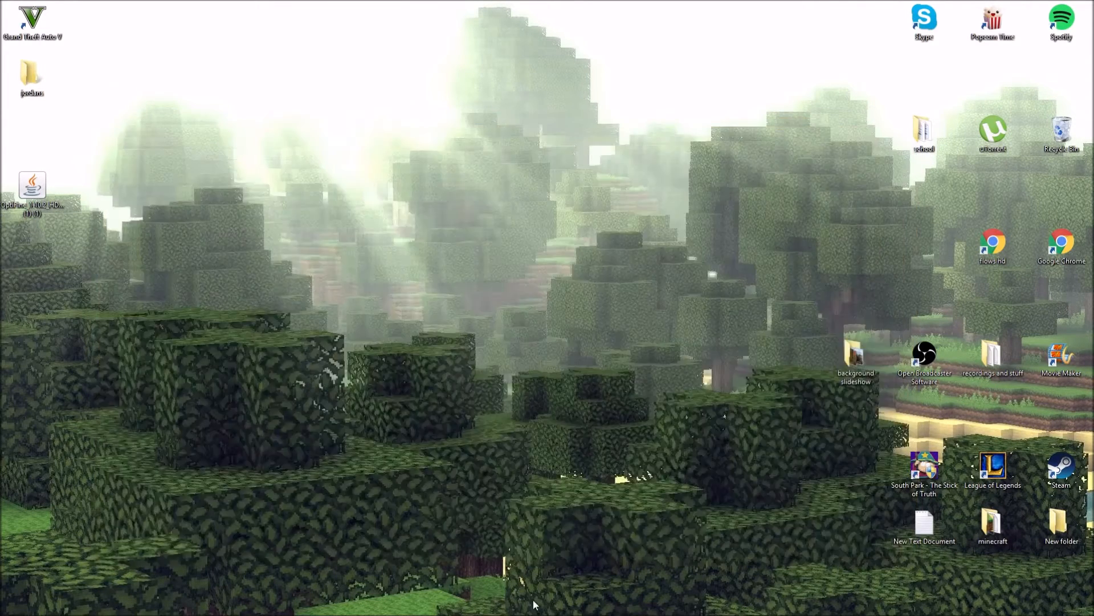
double_click(923, 522)
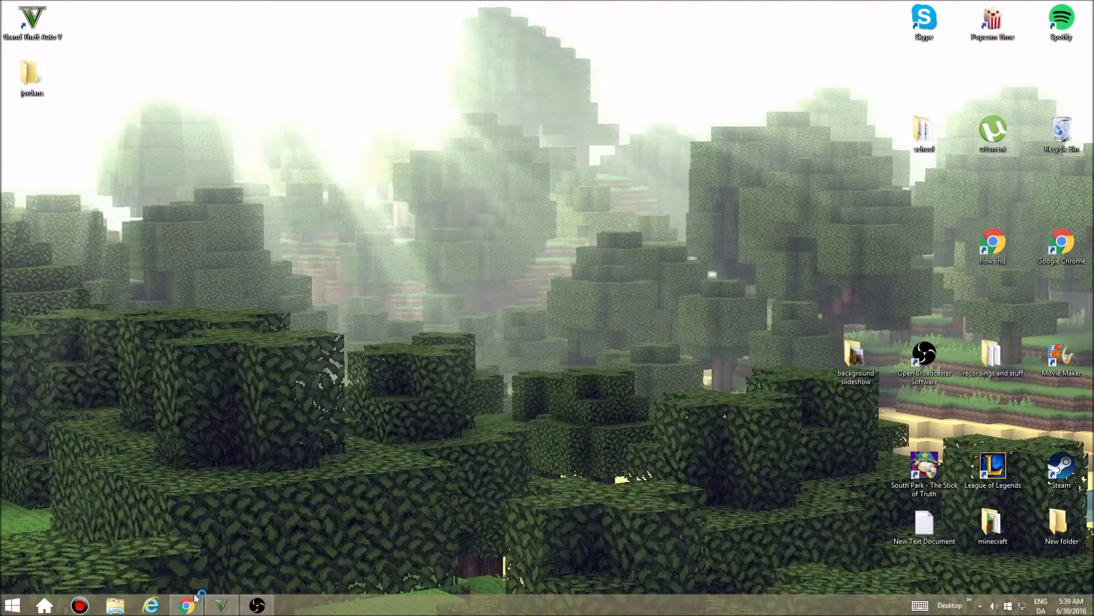
- Download OptiFine_1.10.2_HD_U_C1.jar from MEGA, keep it despite the warning, close Chrome
click(185, 604)
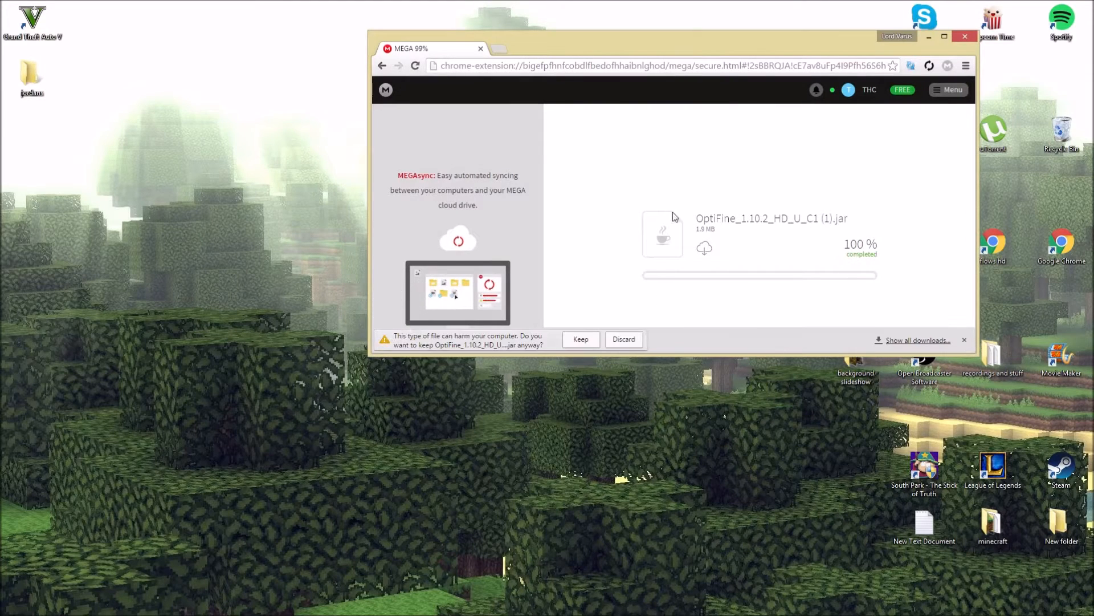
click(580, 339)
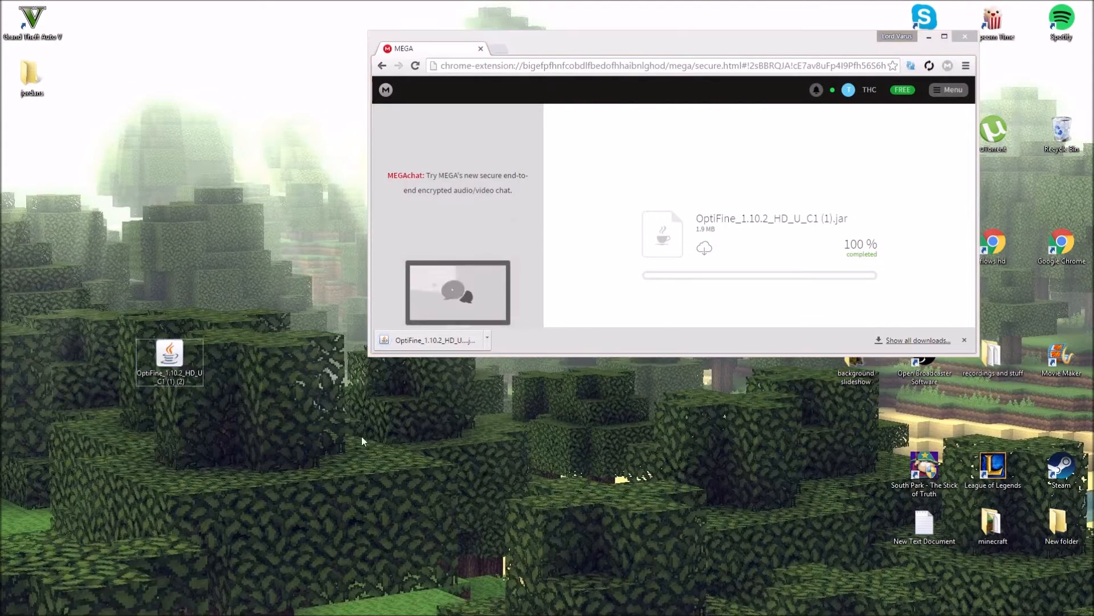
click(964, 35)
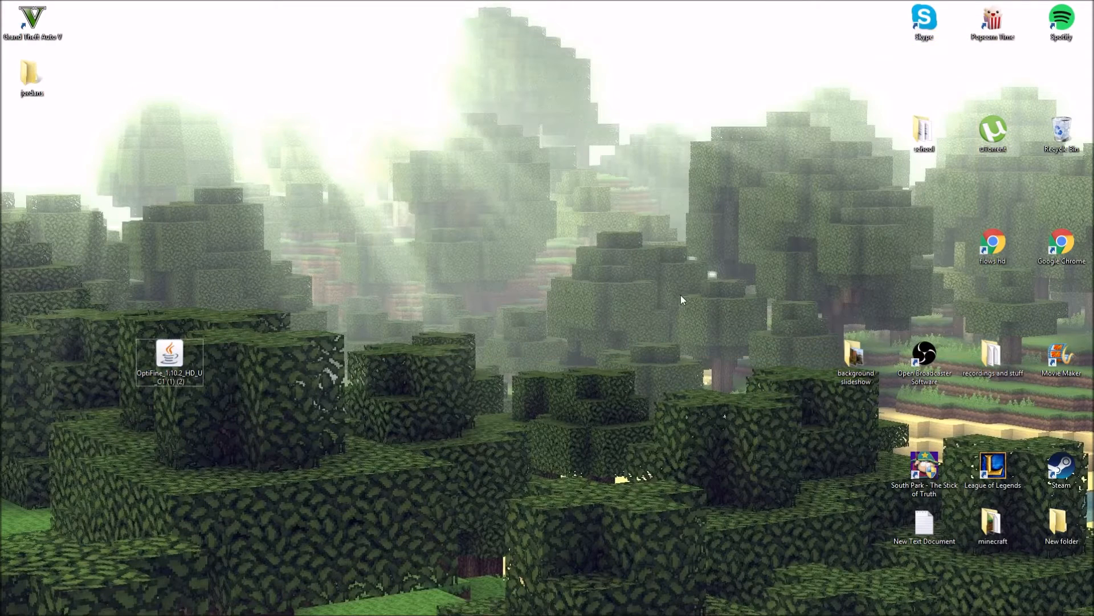
- Run the OptiFine jar and install OptiFine HD Ultra C1 for 1.10.2 into .minecraft
click(169, 352)
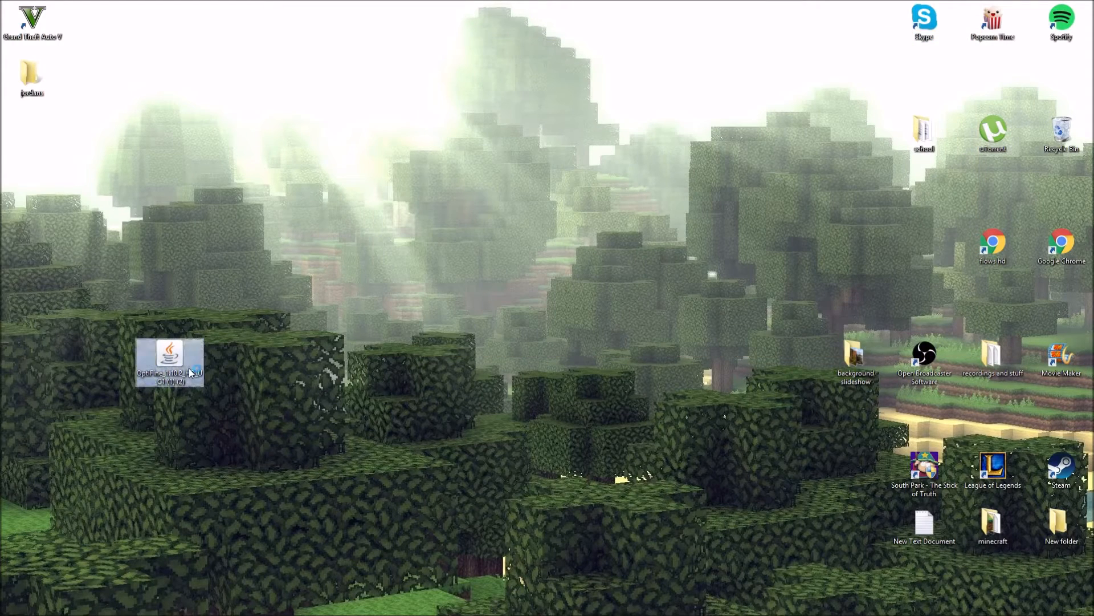
double_click(169, 359)
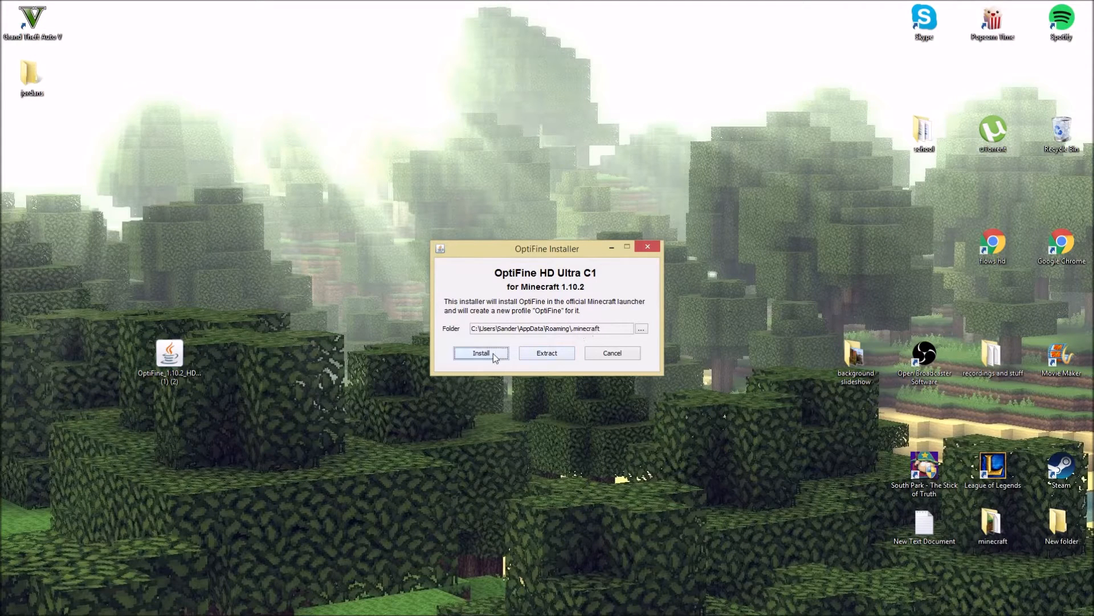
click(480, 352)
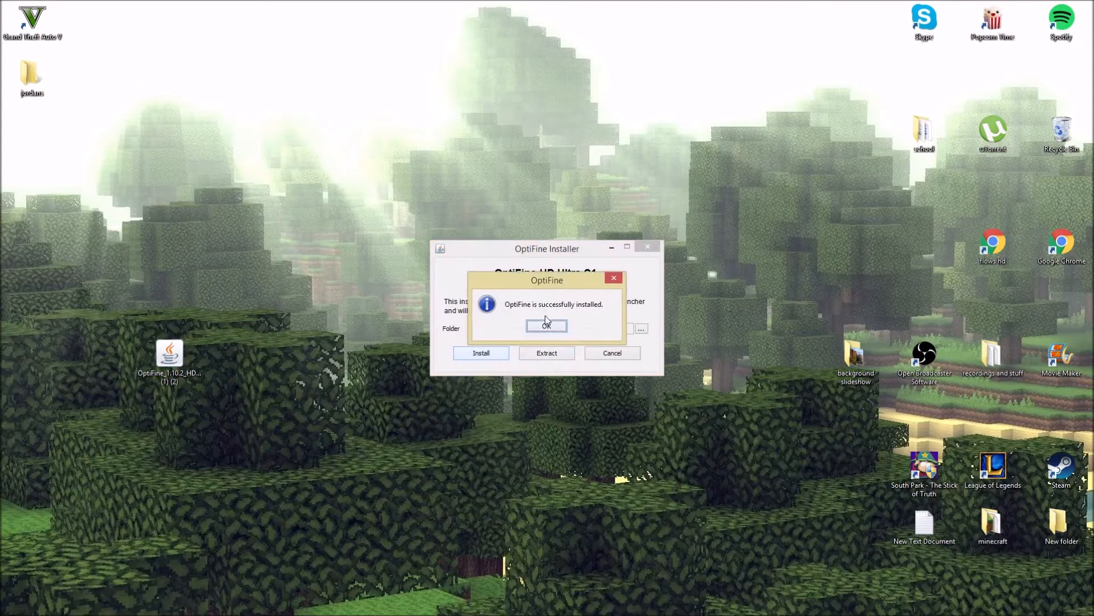
click(546, 325)
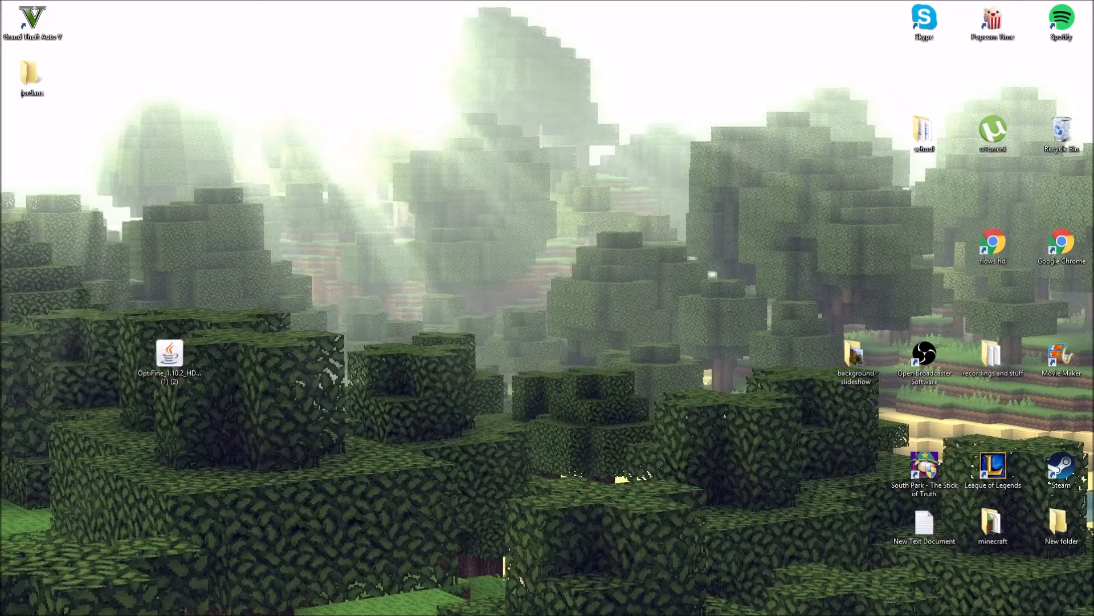
mouse_move(257, 585)
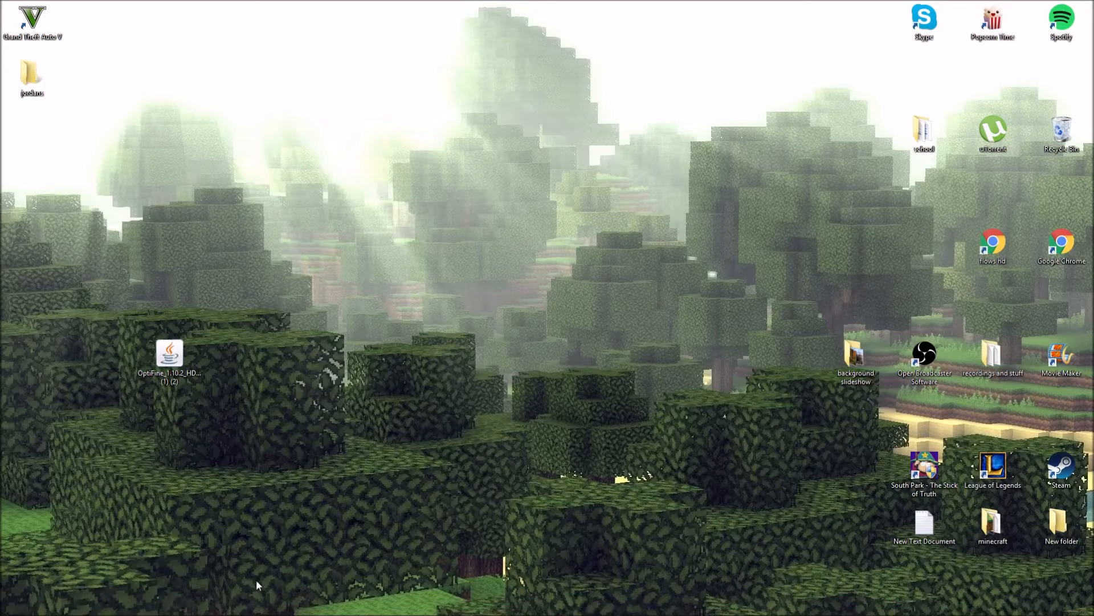
click(169, 359)
text(%appdat)
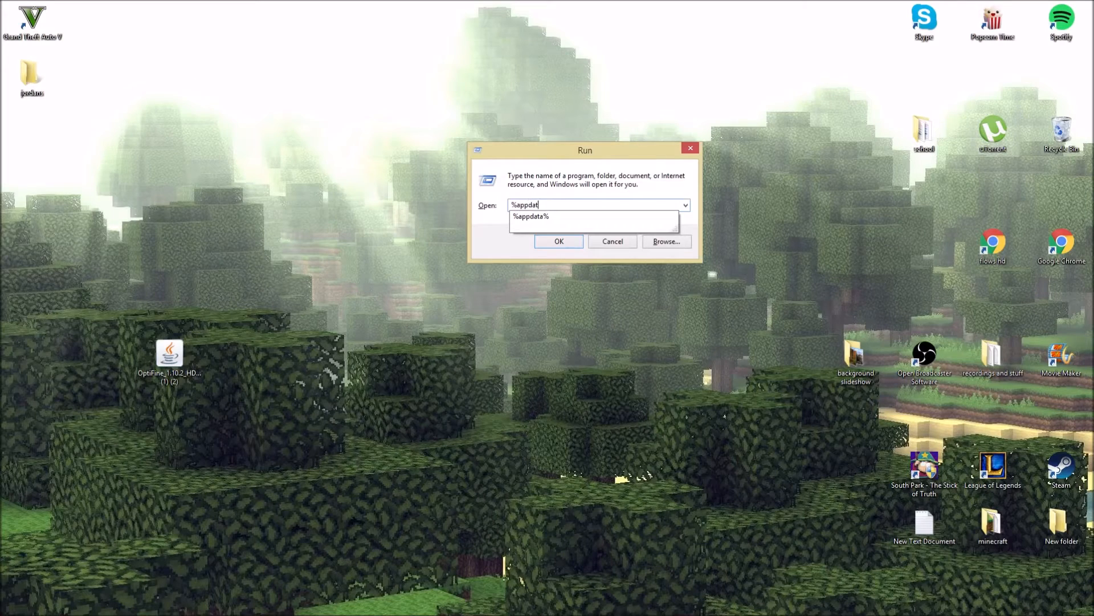
- Reach the .minecraft versions folder via %appdata% Roaming
click(530, 217)
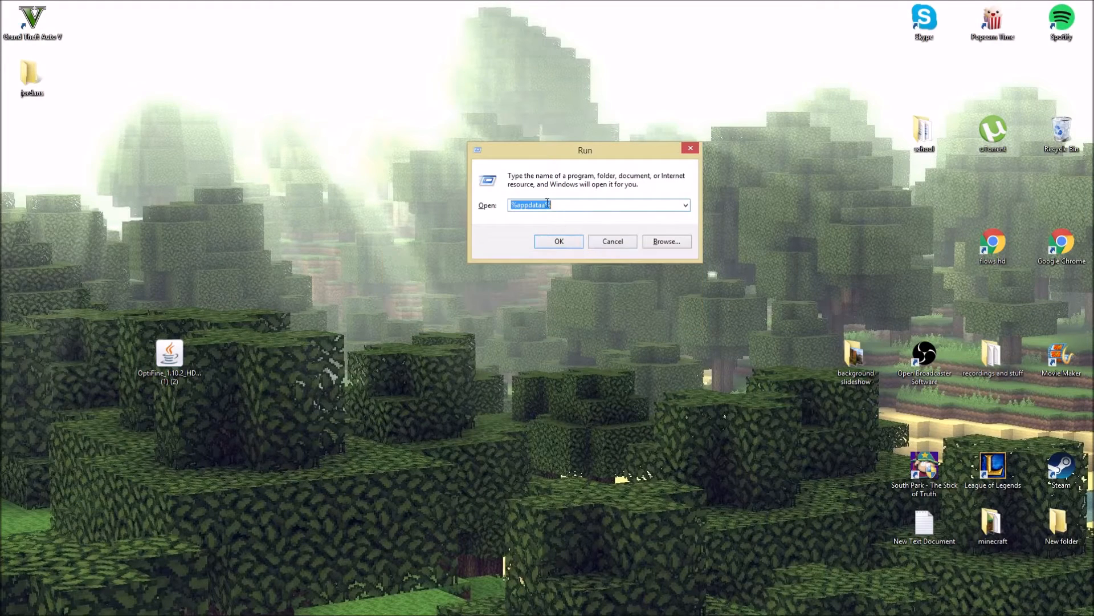
click(558, 240)
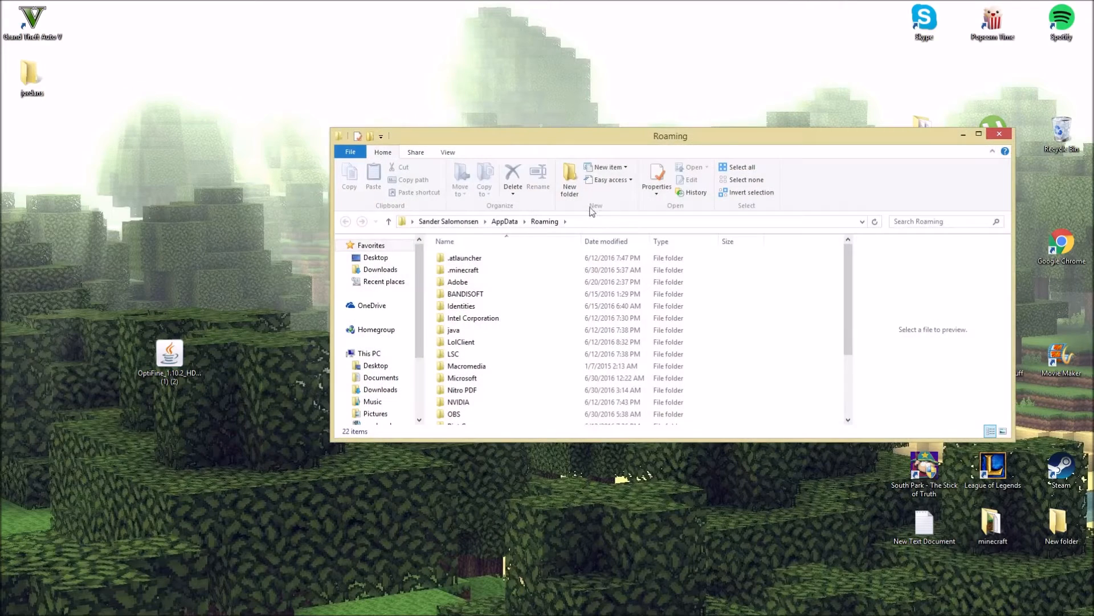
double_click(463, 269)
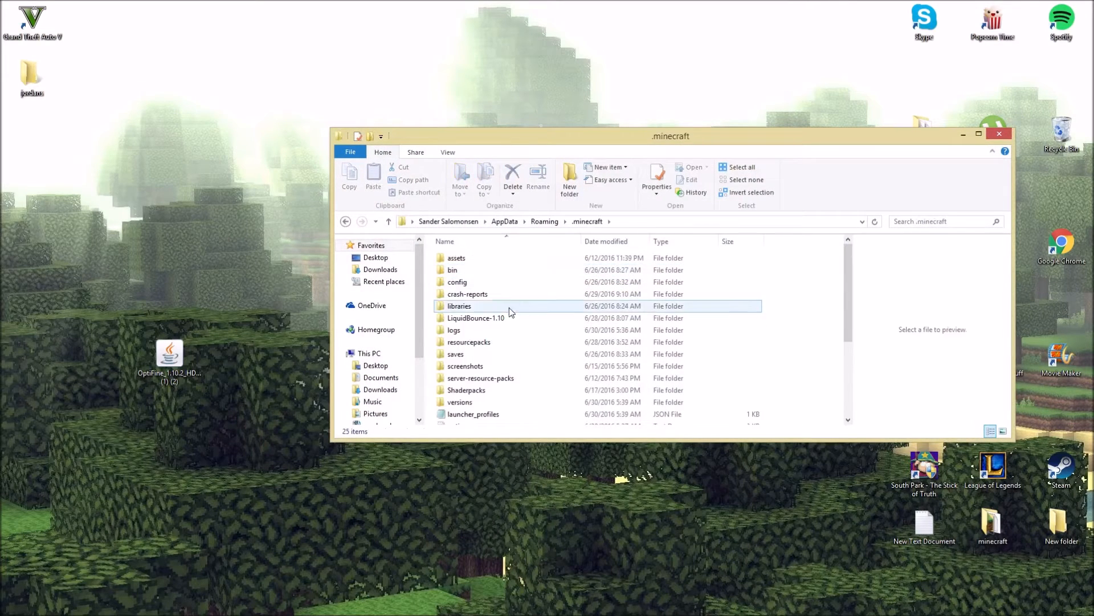
scroll(down, 3)
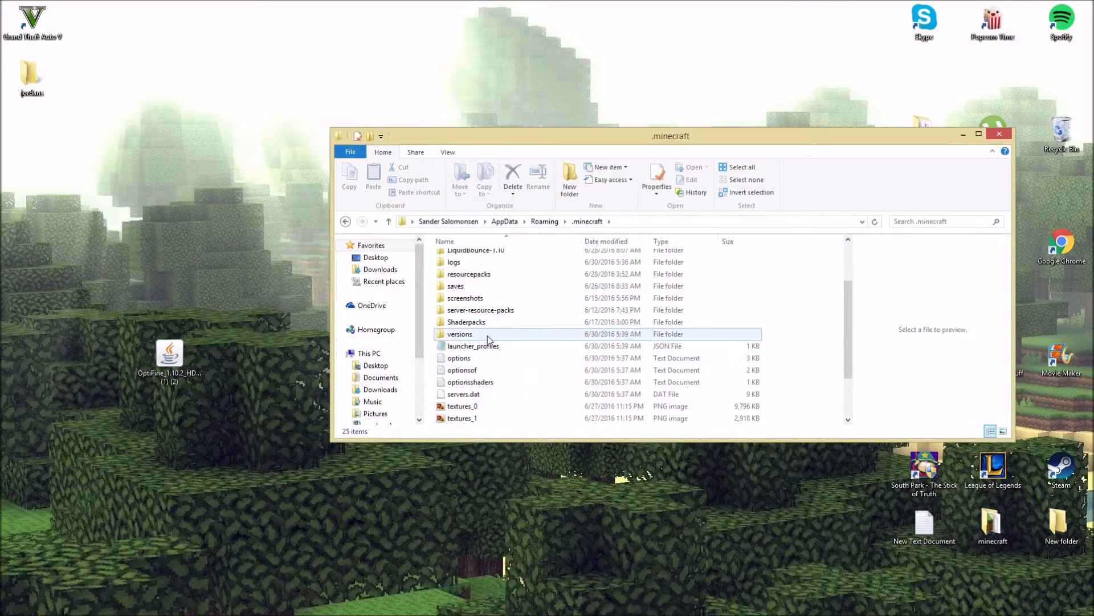
double_click(458, 334)
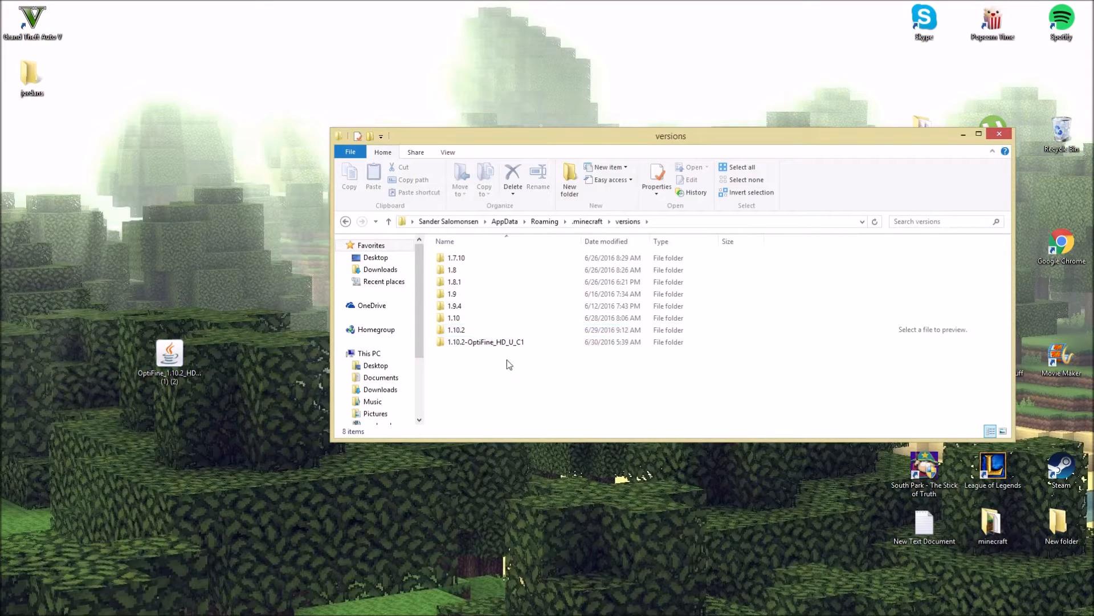
- Check the 1.10.2-OptiFine_HD_U_C1 folder holds its jar and JSON, then close Explorer
click(486, 341)
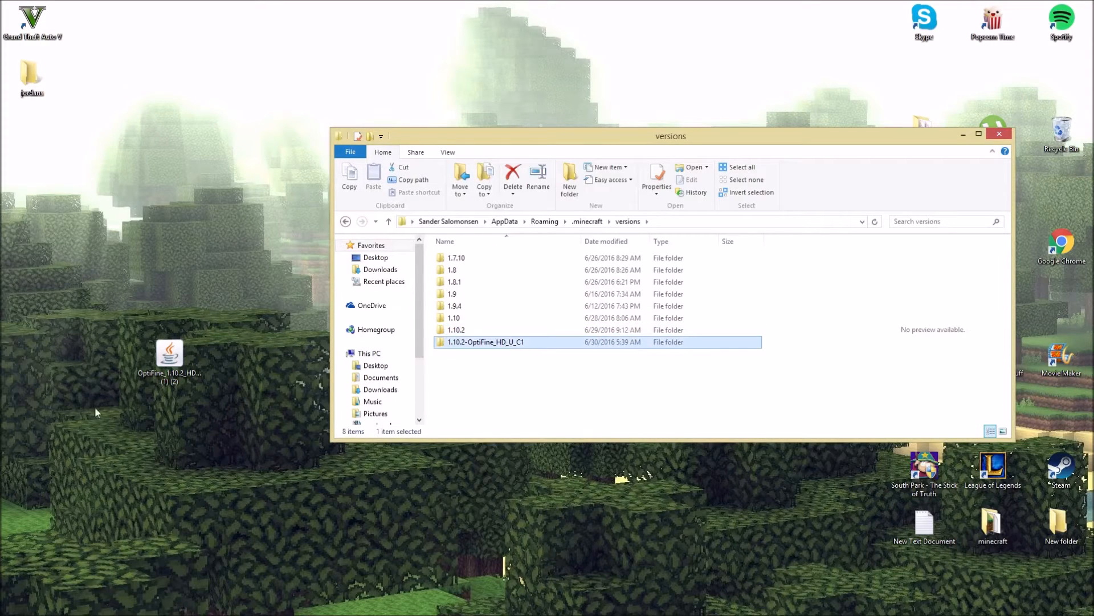
double_click(485, 341)
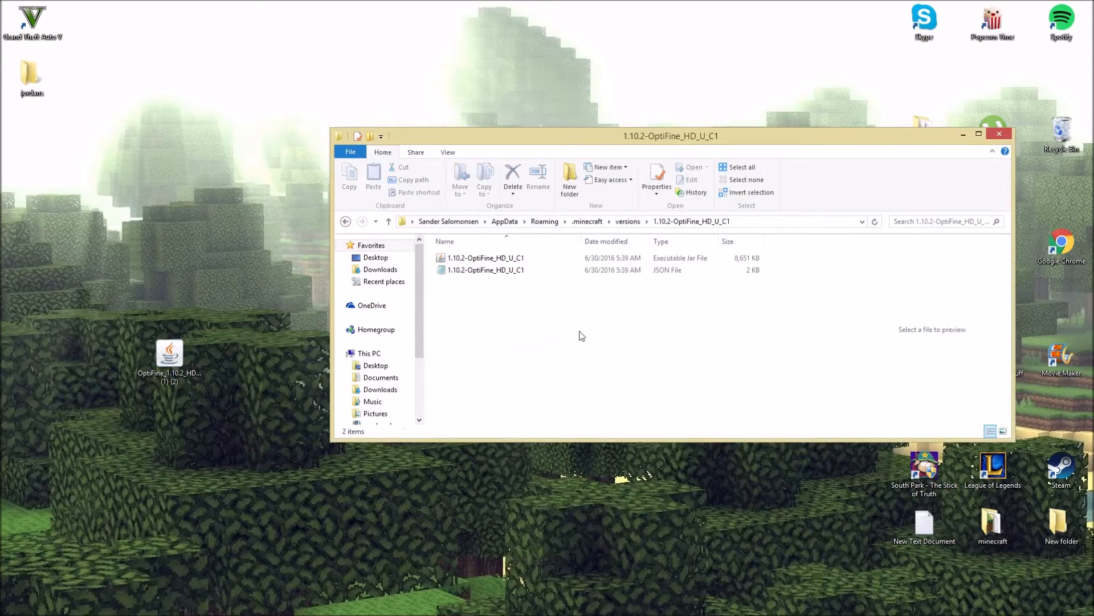
click(486, 269)
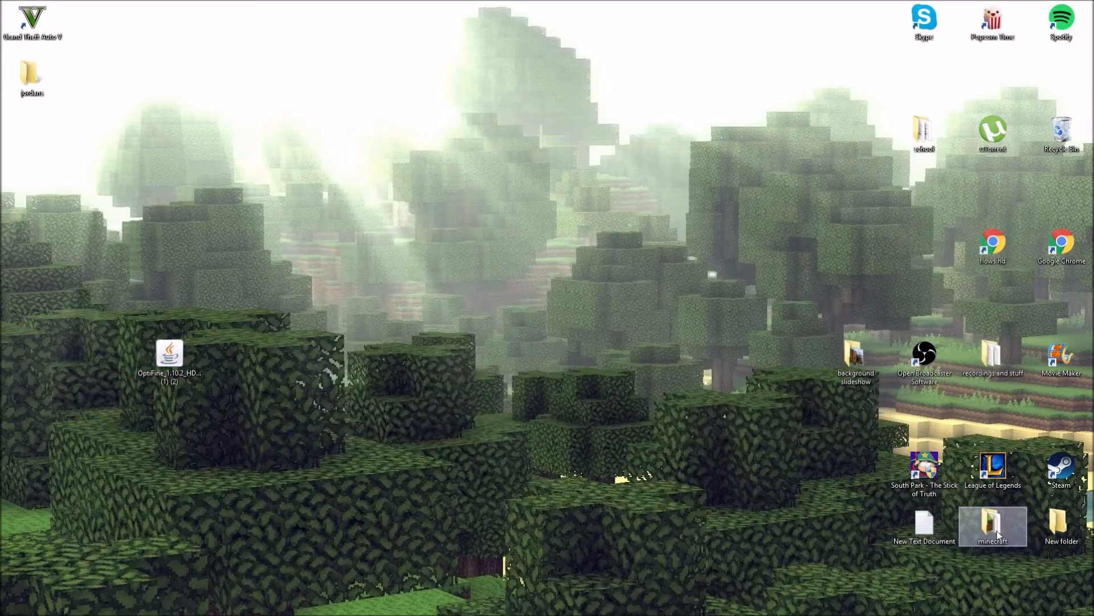
- Verify the OptiFine profile uses release 1.10.2-OptiFine_HD_U_C1 and play with it
double_click(993, 526)
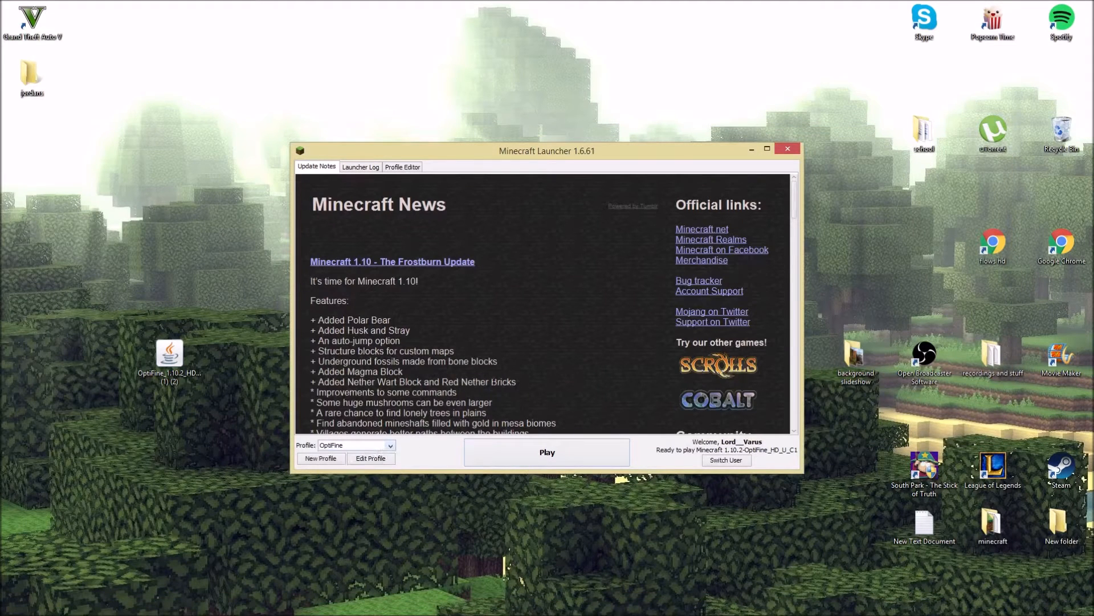
mouse_move(595, 339)
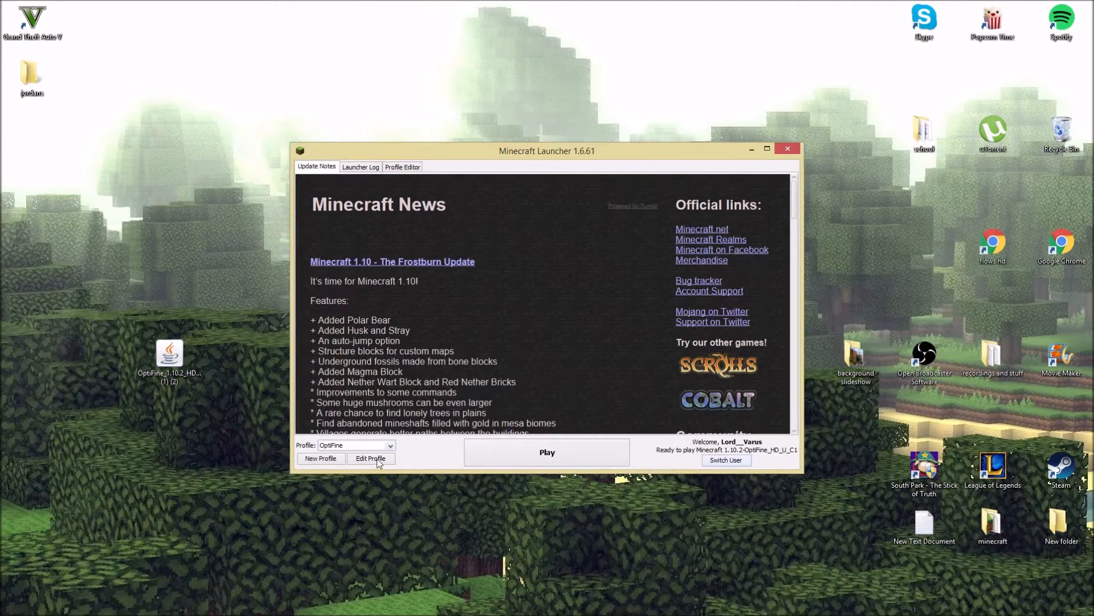
click(371, 458)
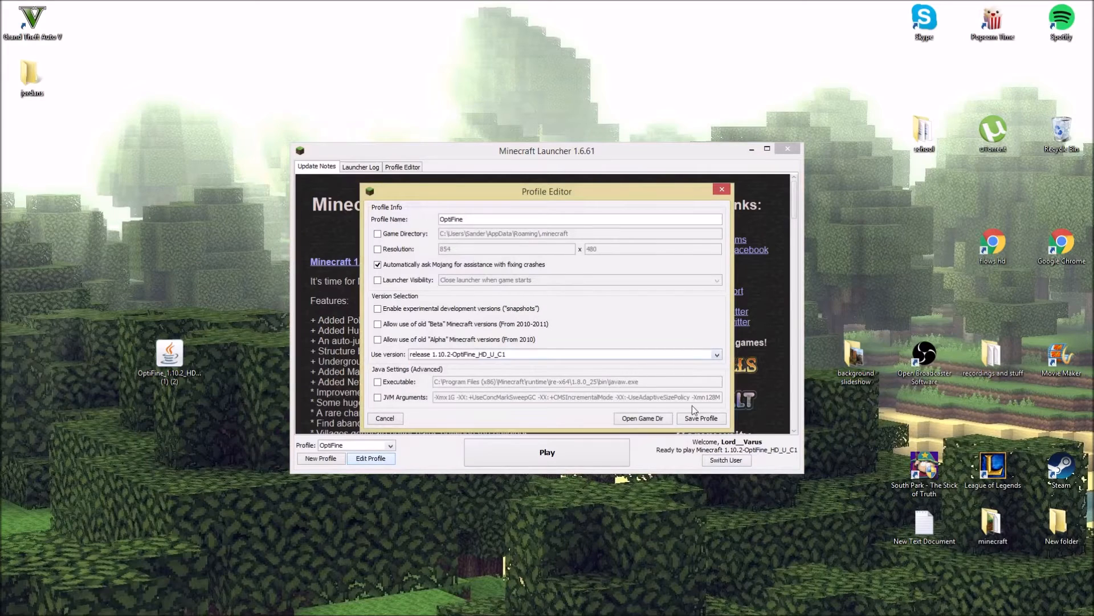
click(700, 419)
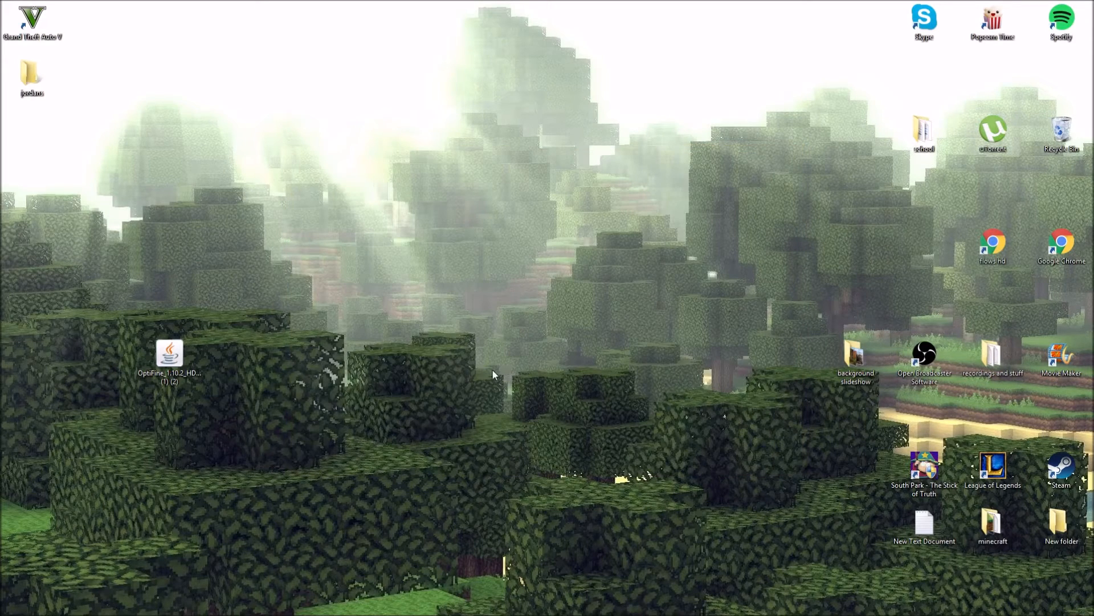
- Let Minecraft 1.10.2 with OptiFine load to its title screen
double_click(169, 356)
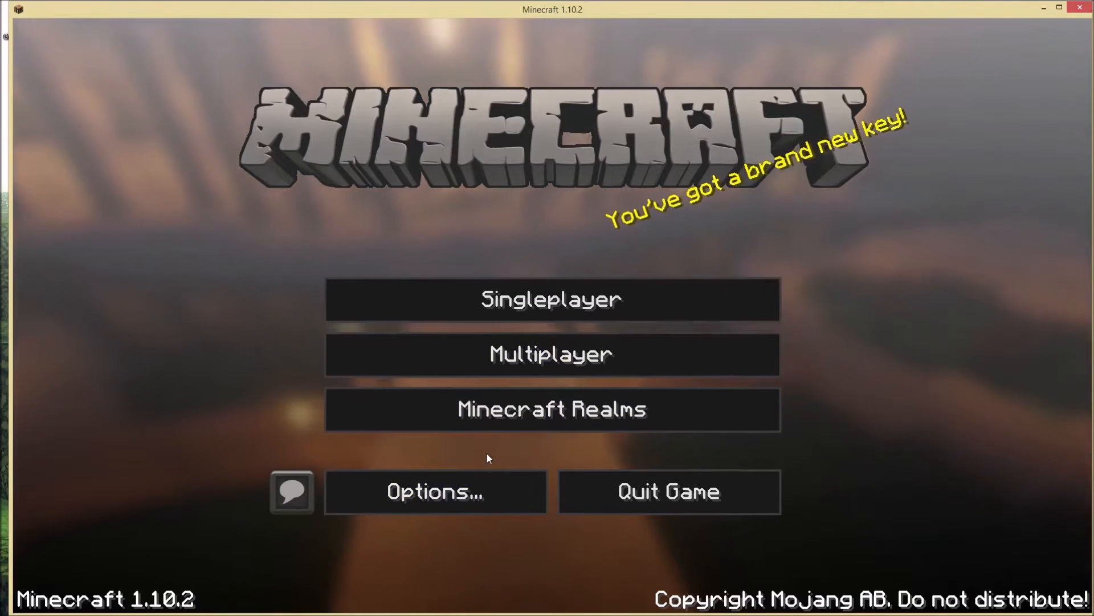
mouse_move(551, 459)
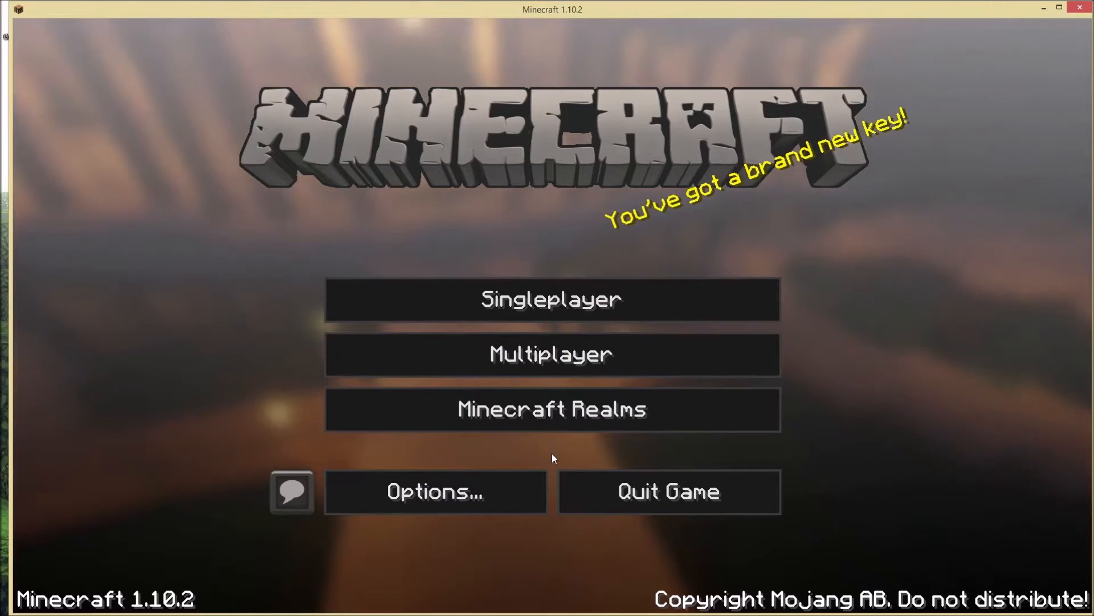
- In Video Settings Performance, try Fast Render and dismiss the shader incompatibility notice
click(434, 490)
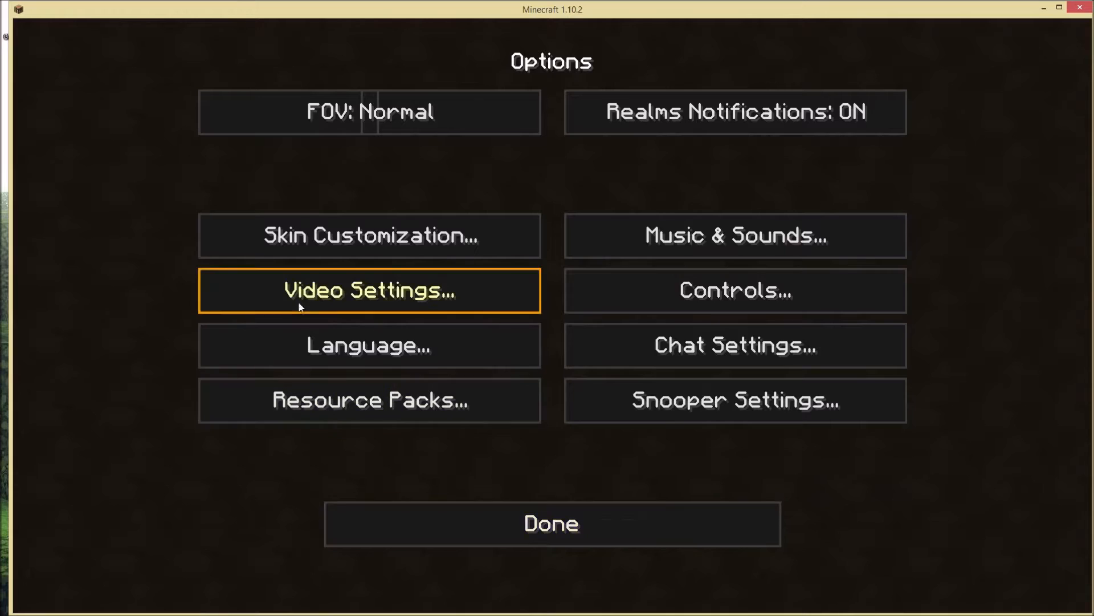
click(368, 289)
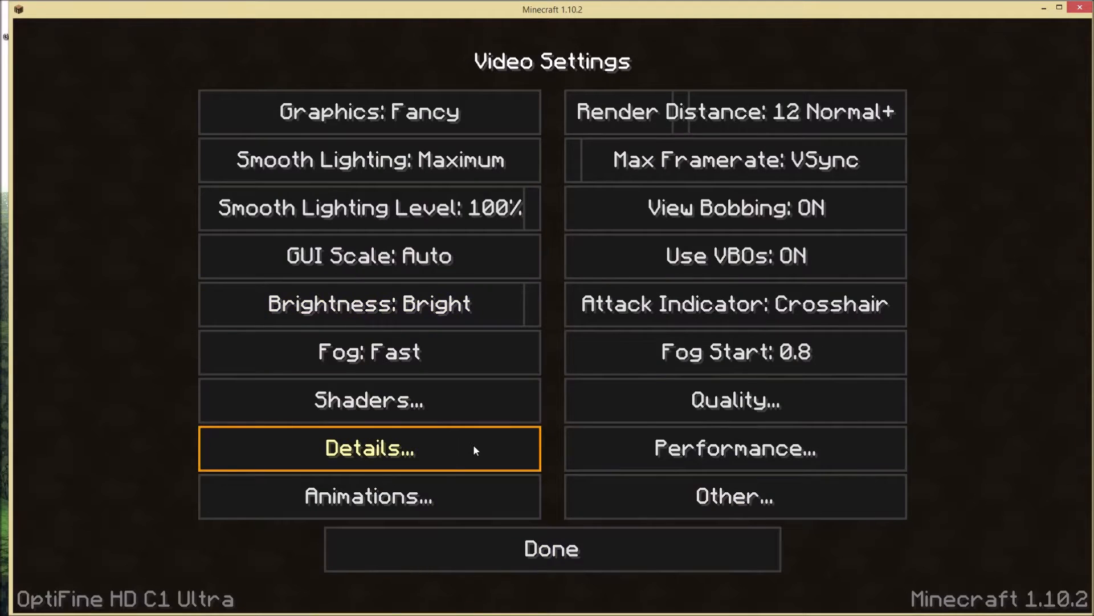
click(733, 448)
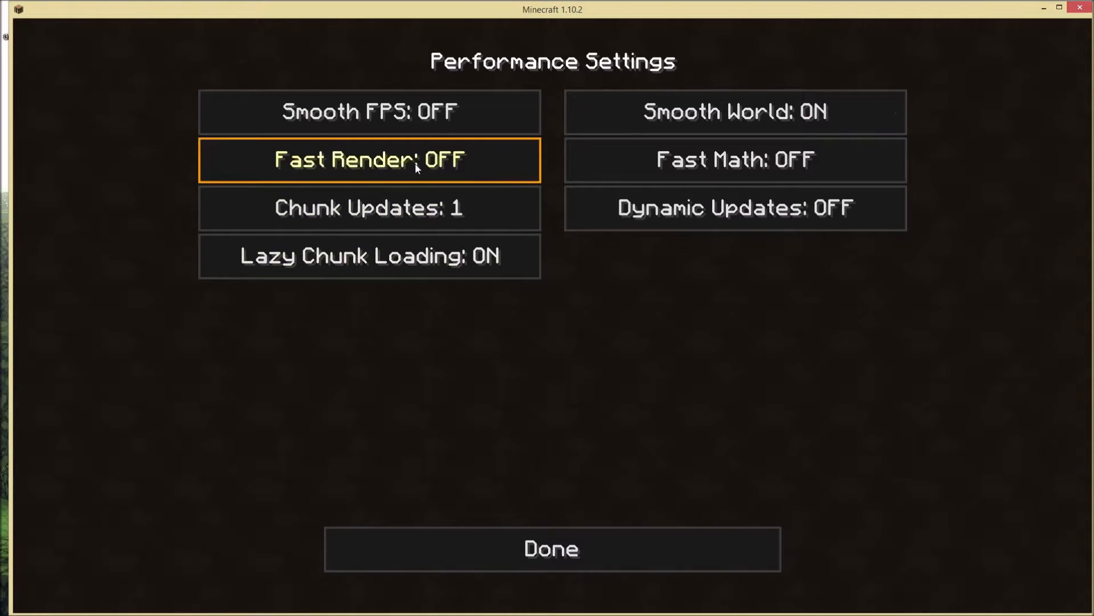
click(369, 160)
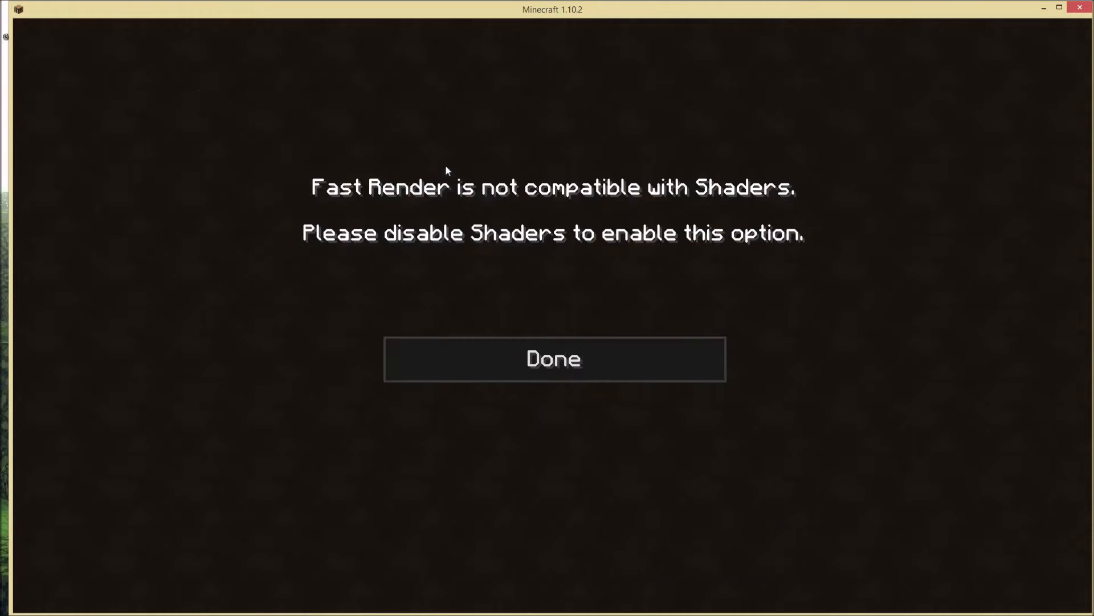
click(554, 358)
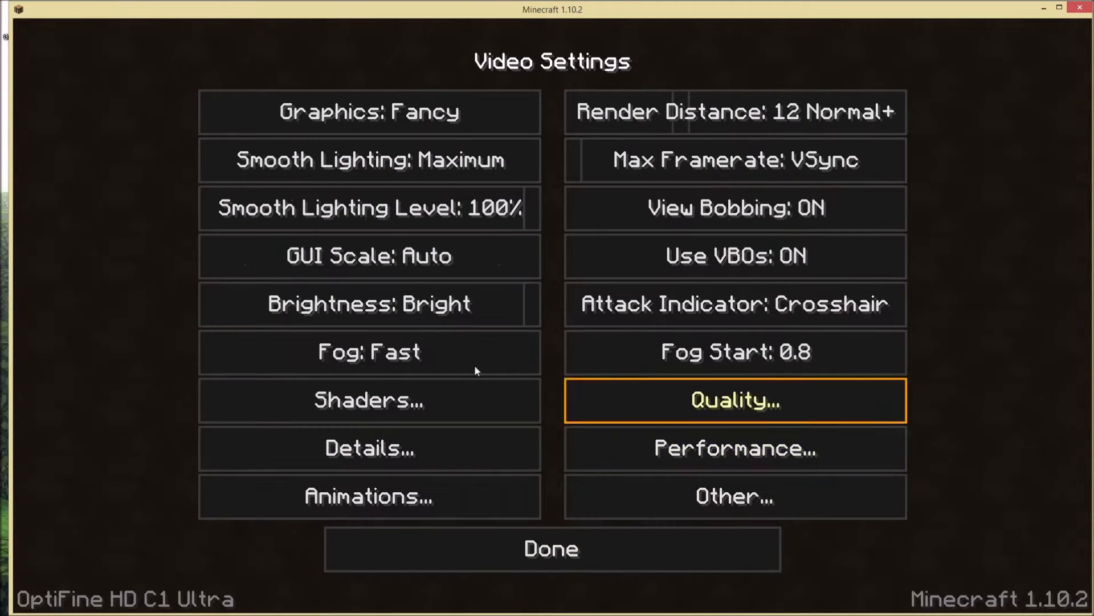
- Check Sildurs Vibrant Shaders v1.141 Extreme is selected in Shaders, then return to title
click(368, 401)
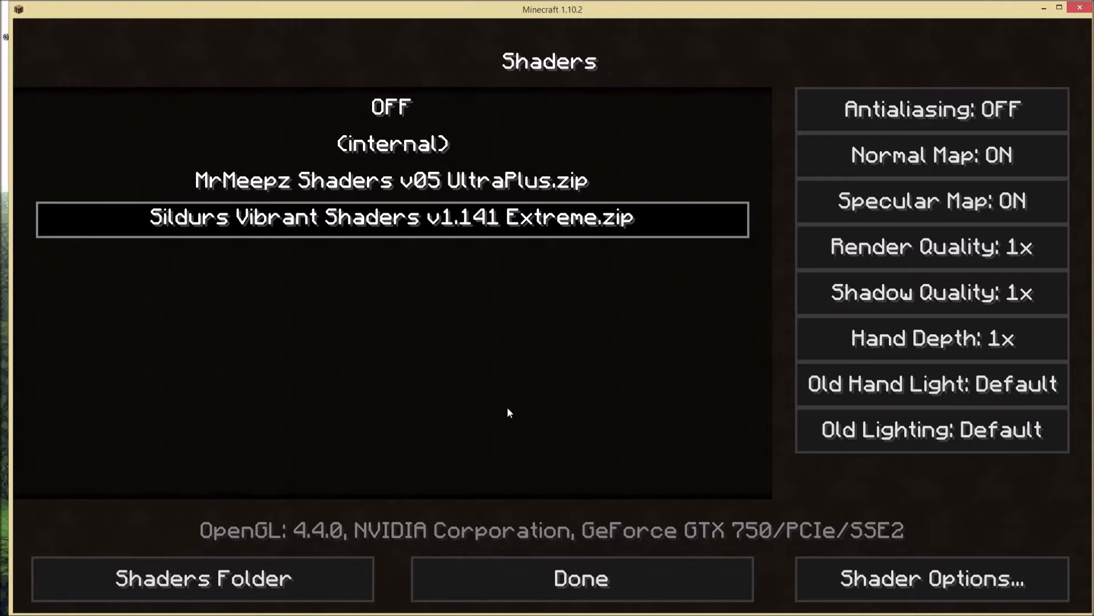
mouse_move(411, 164)
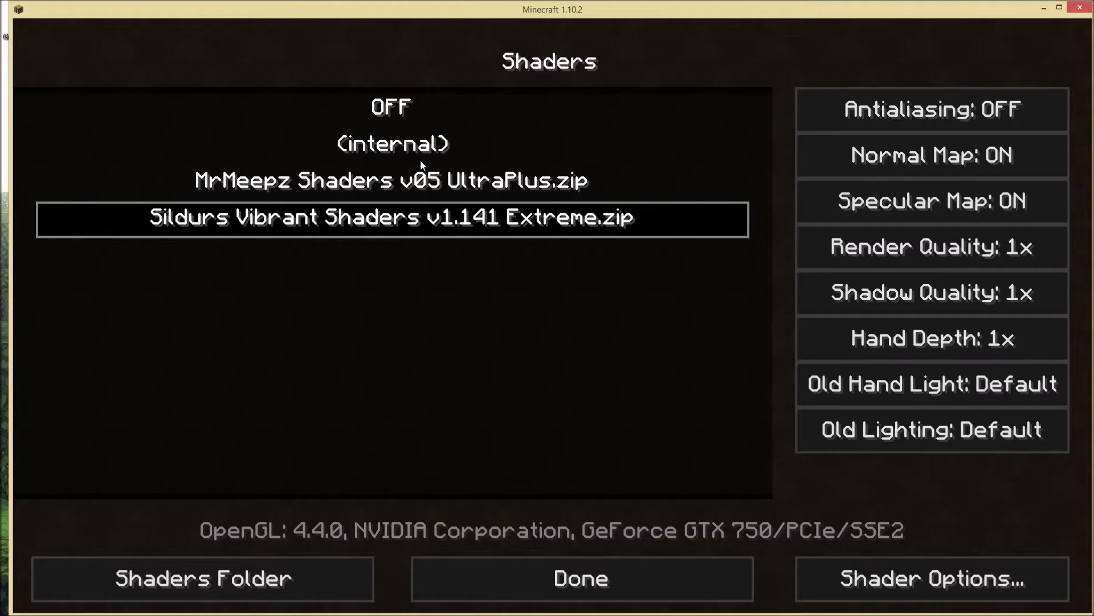
mouse_move(459, 242)
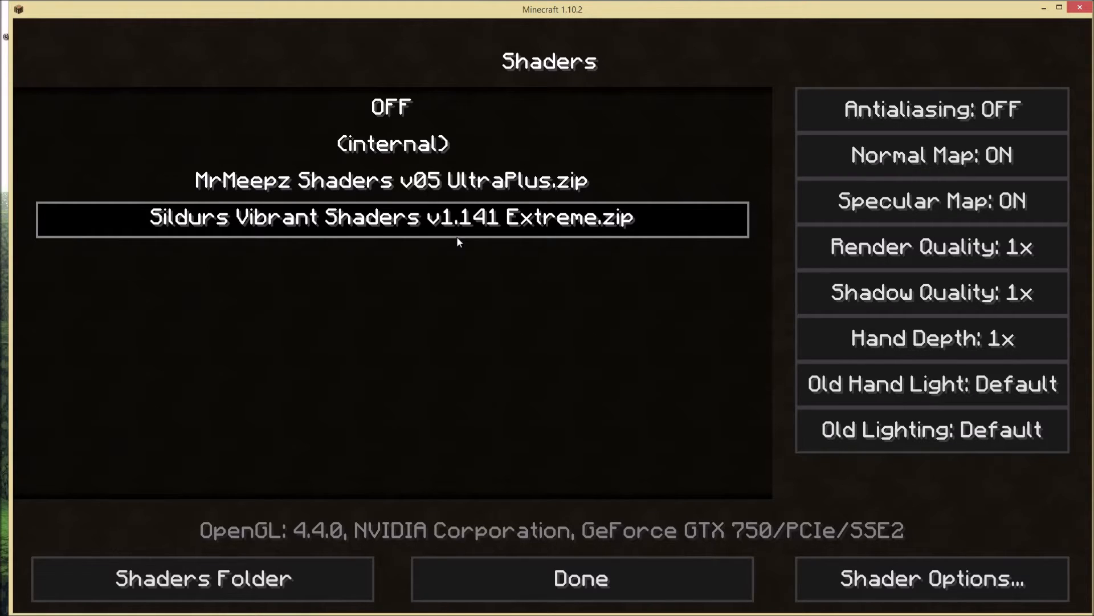
mouse_move(352, 178)
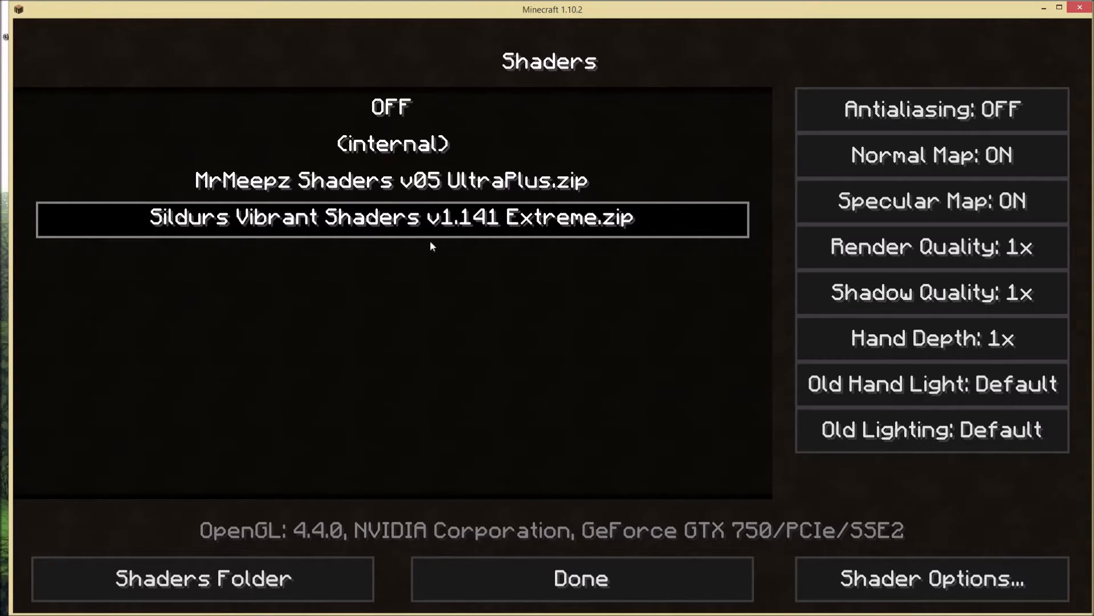
mouse_move(581, 578)
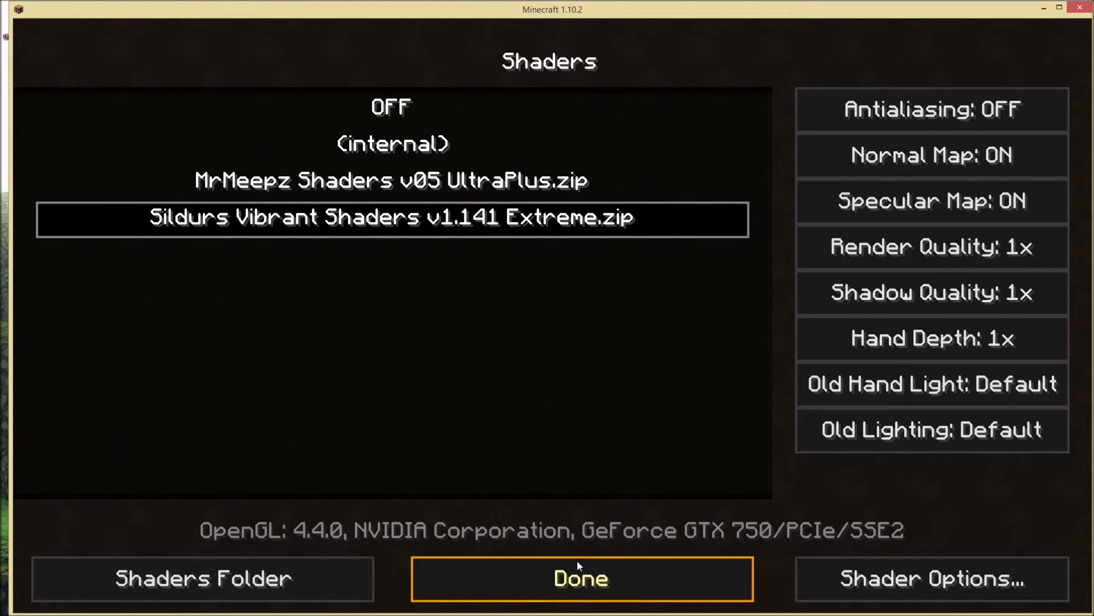
click(580, 578)
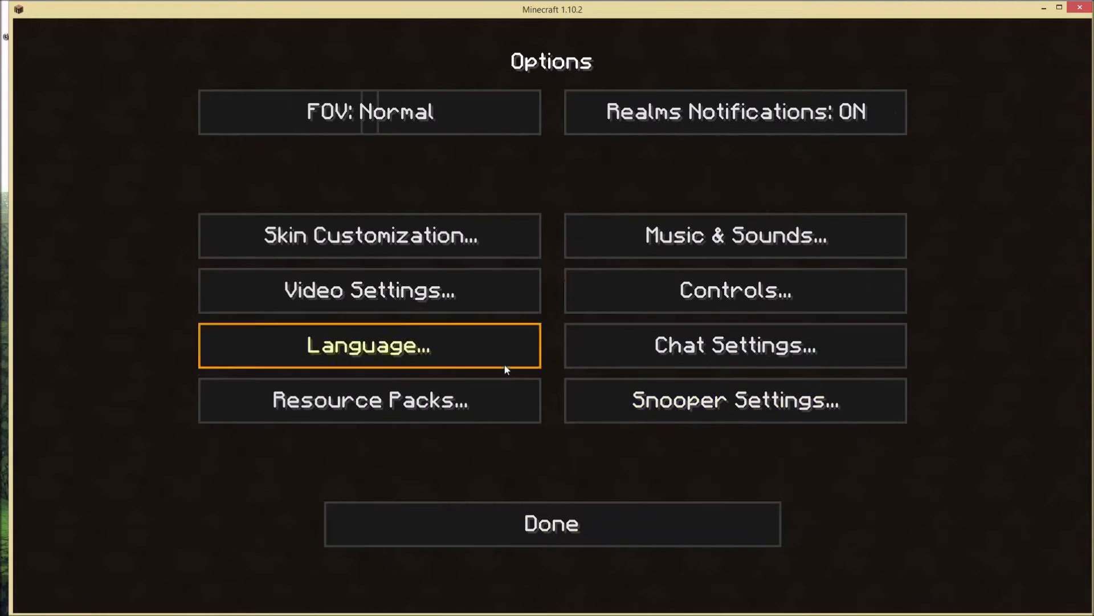
click(550, 524)
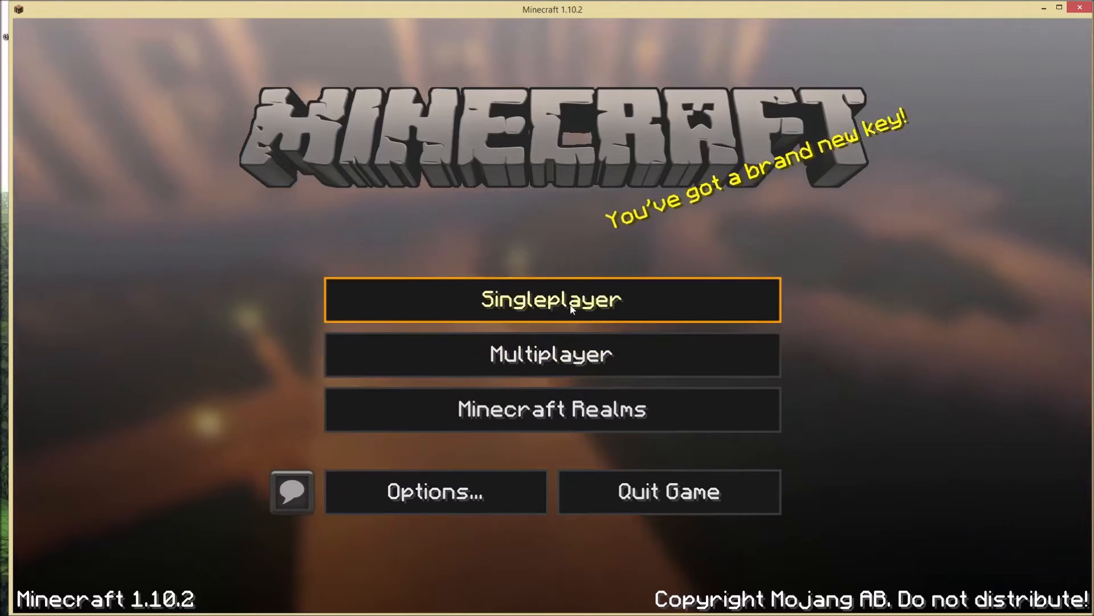
- Load a singleplayer world so the swamp renders with Sildurs Vibrant shaders
click(551, 300)
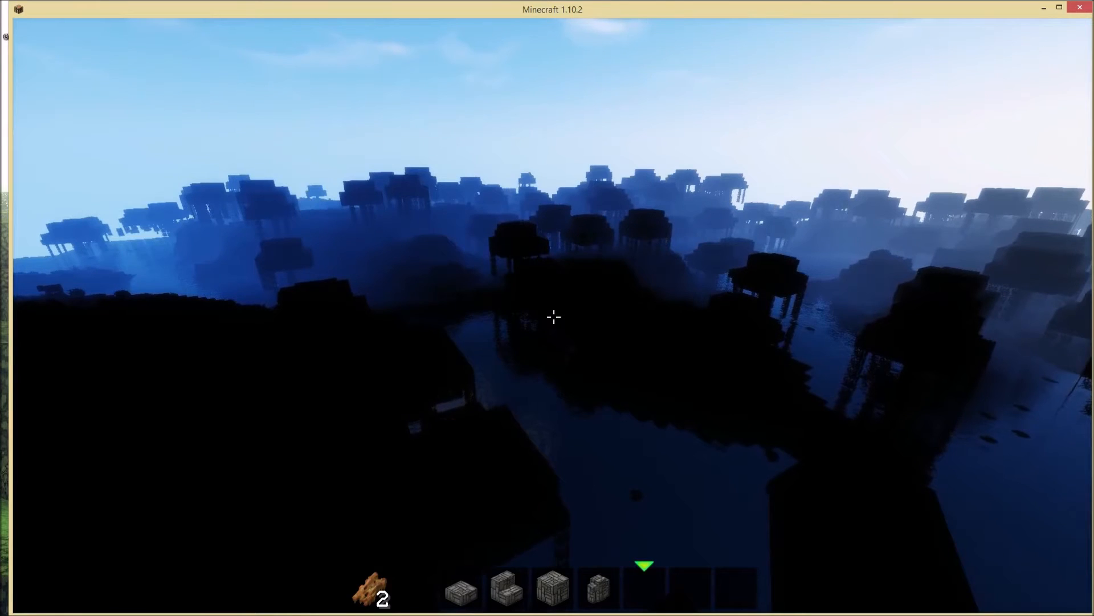
- Set Chat to Shown in Chat Settings and return to the game
key(Escape)
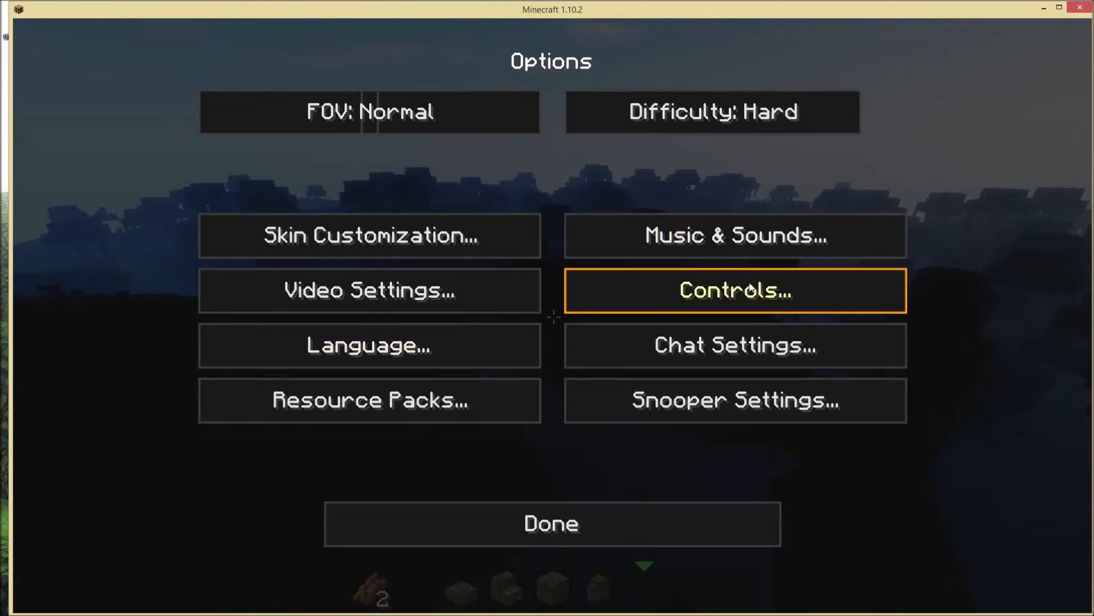
click(733, 289)
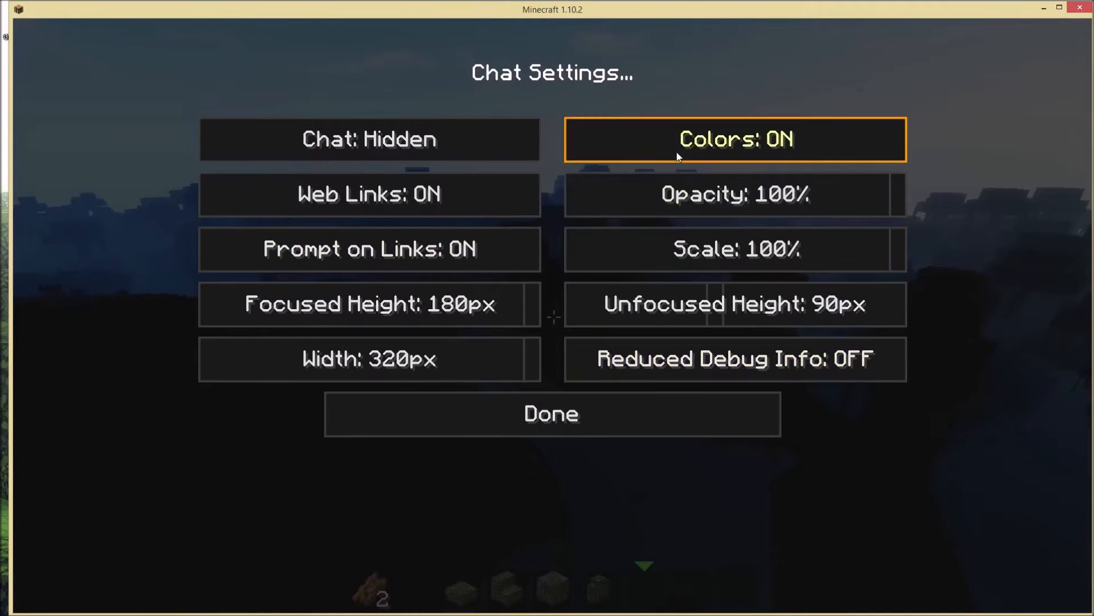
click(551, 413)
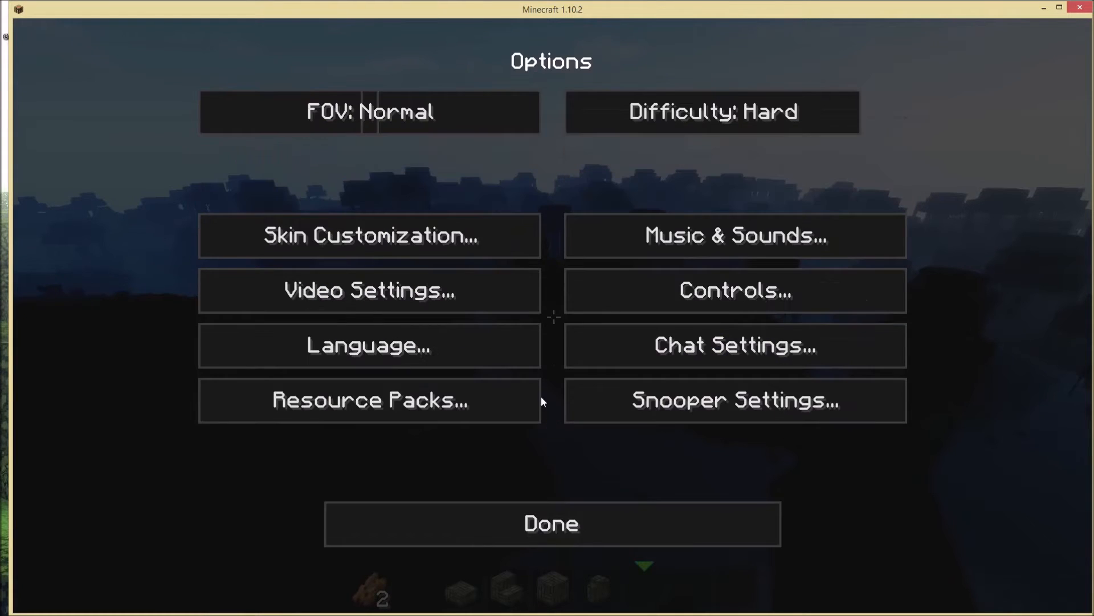
click(550, 523)
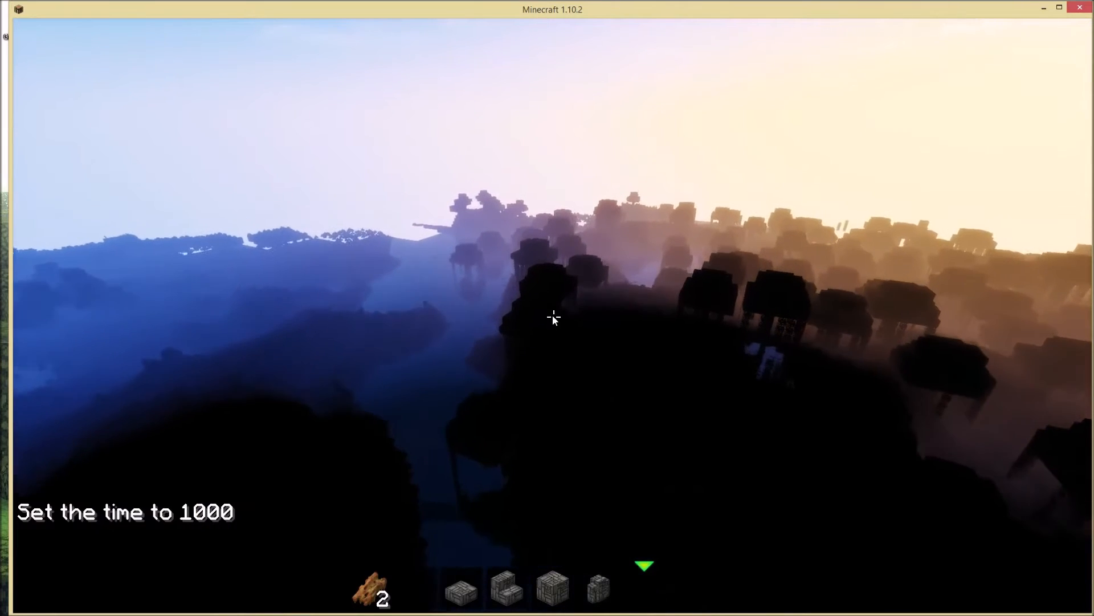
- Run /time set day and /weather clear for bright shader daylight, then pause
text(/time set day)
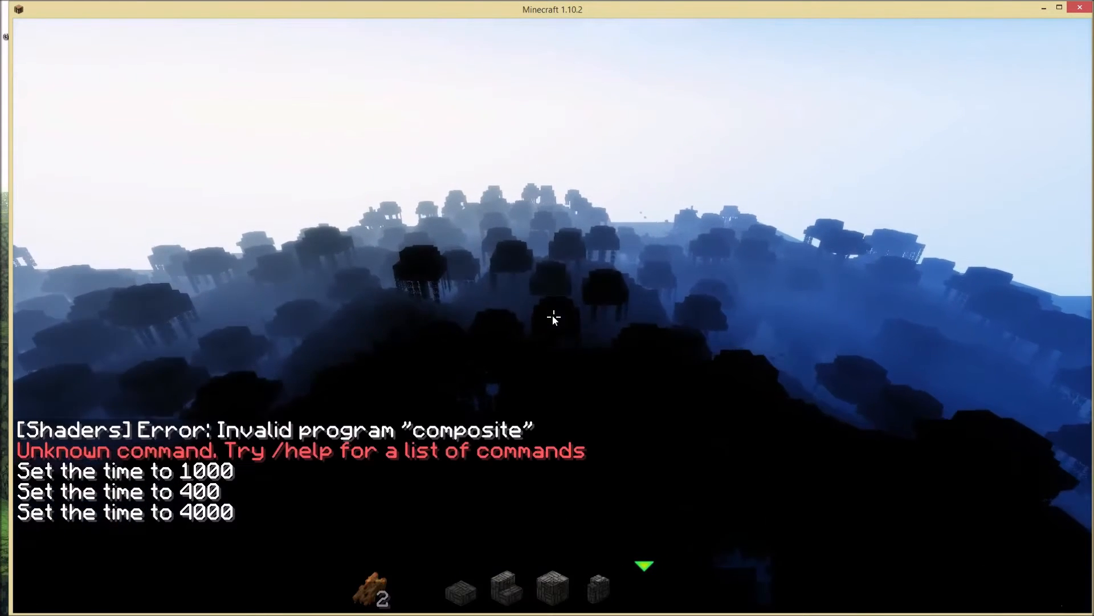
text(/weather cle)
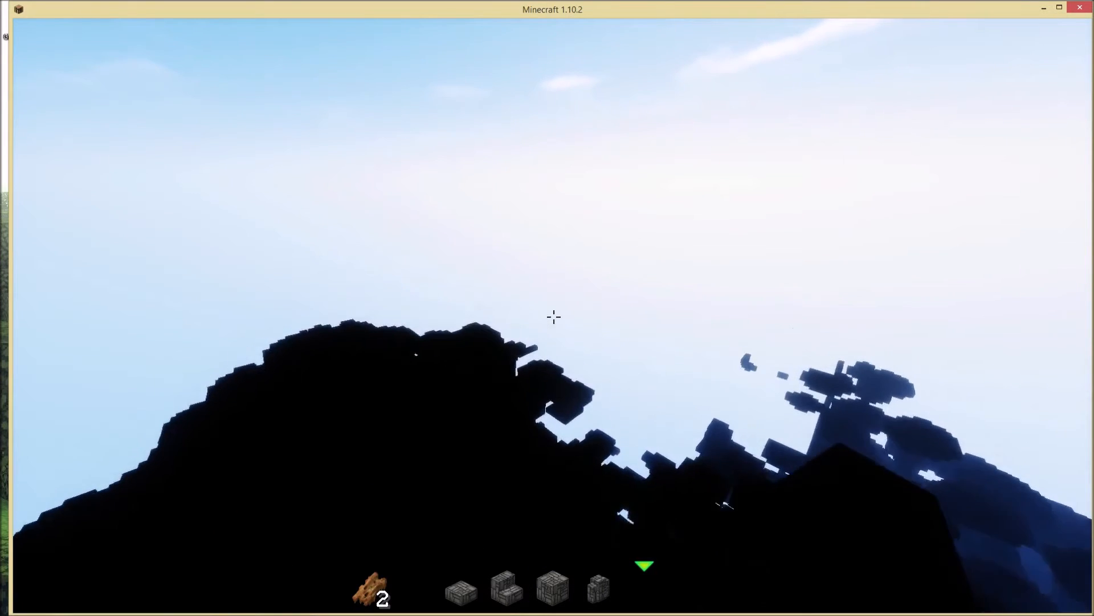
mouse_move(554, 316)
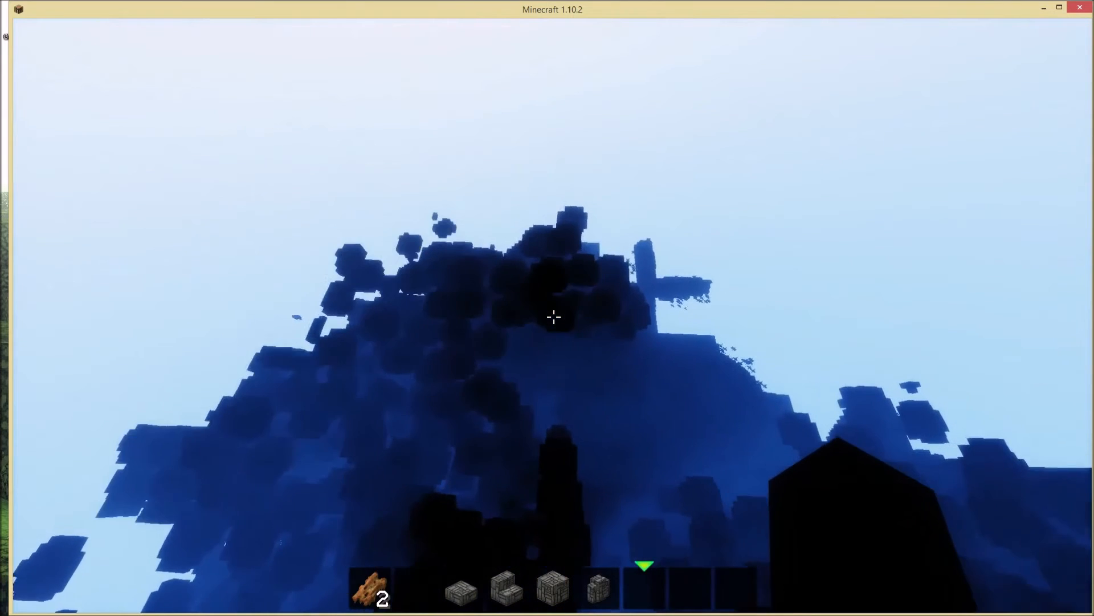
mouse_move(554, 317)
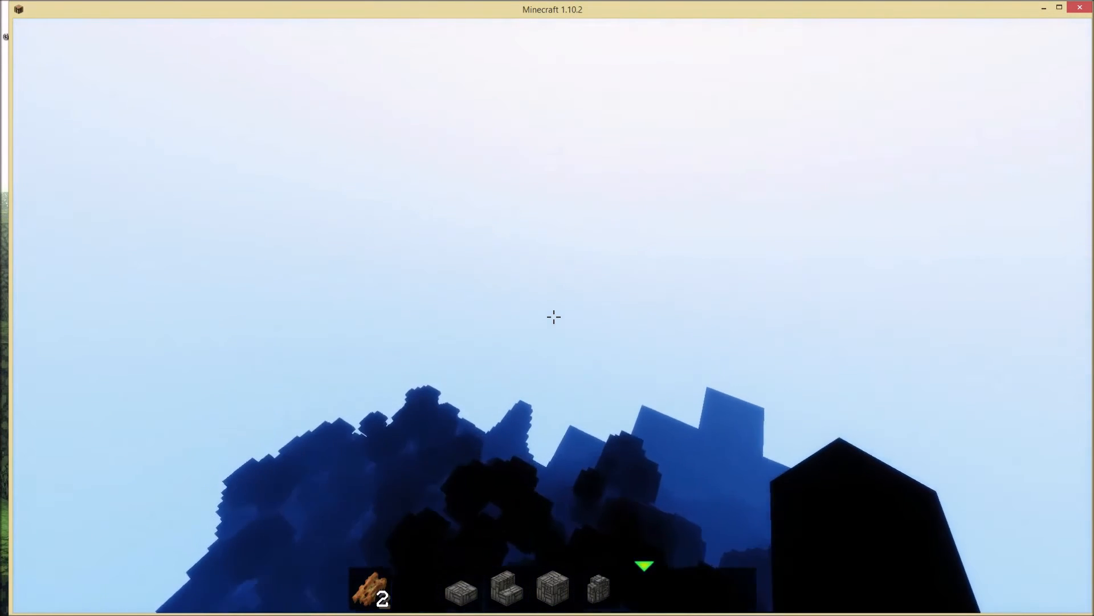
key(Escape)
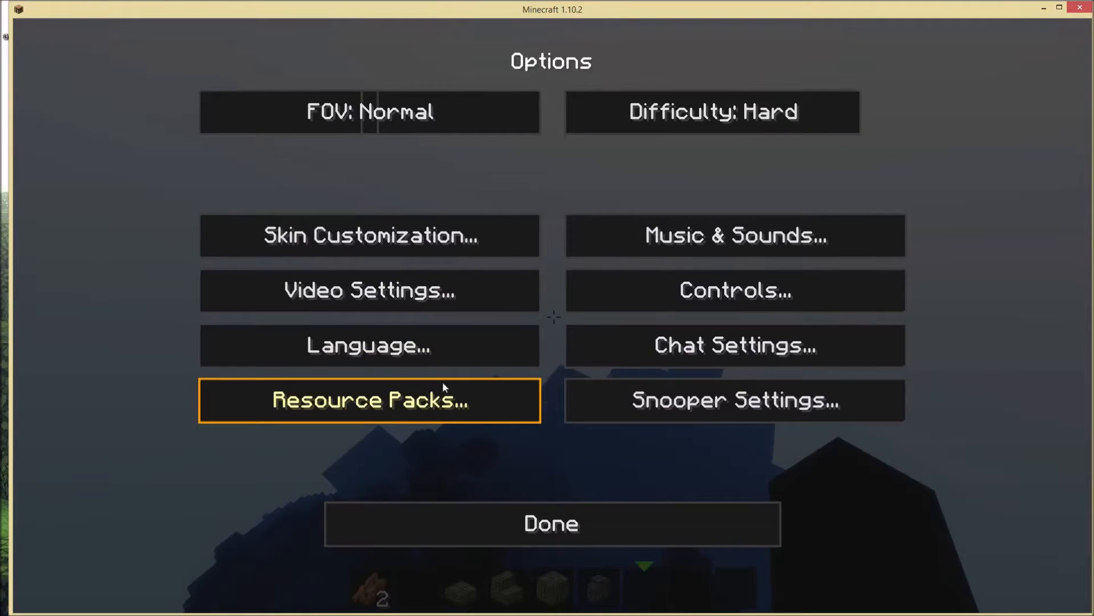
- View the Resource Packs list with Default as the only selected pack, then leave it
click(368, 400)
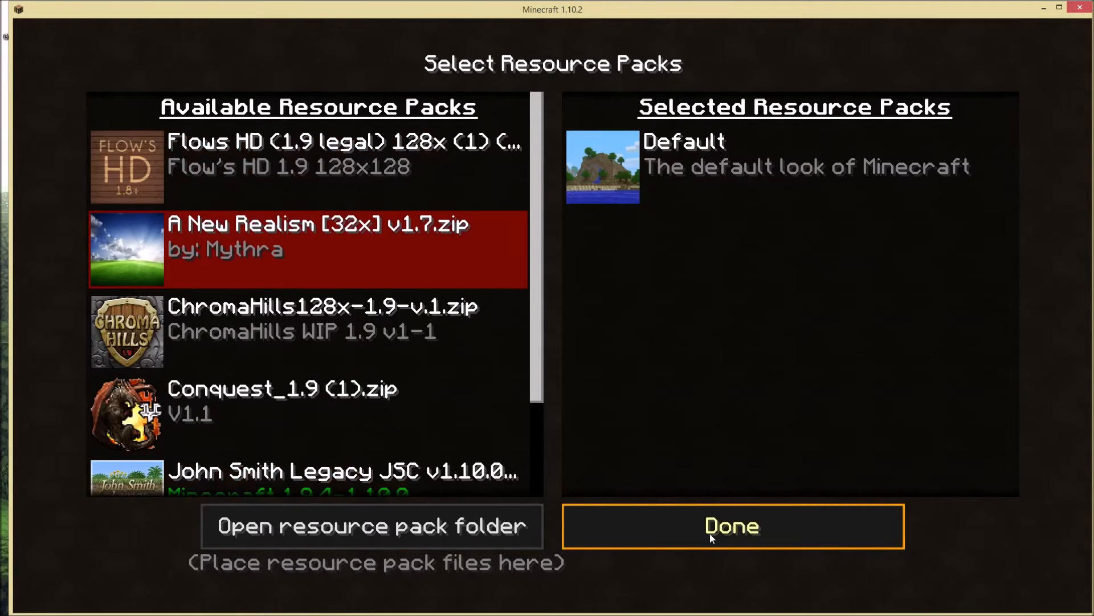
click(732, 526)
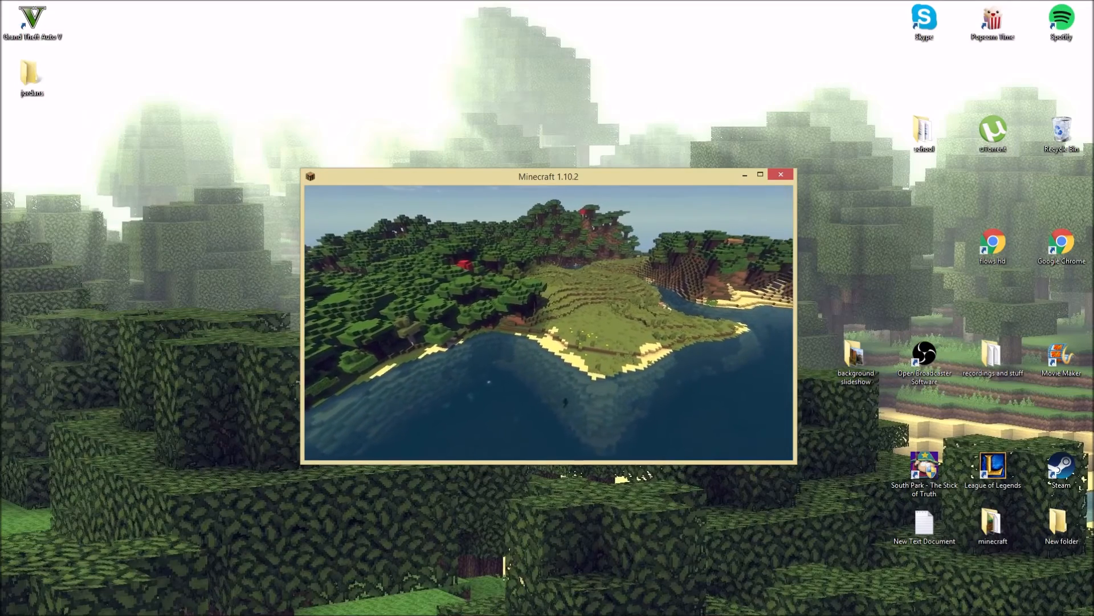
mouse_move(548, 321)
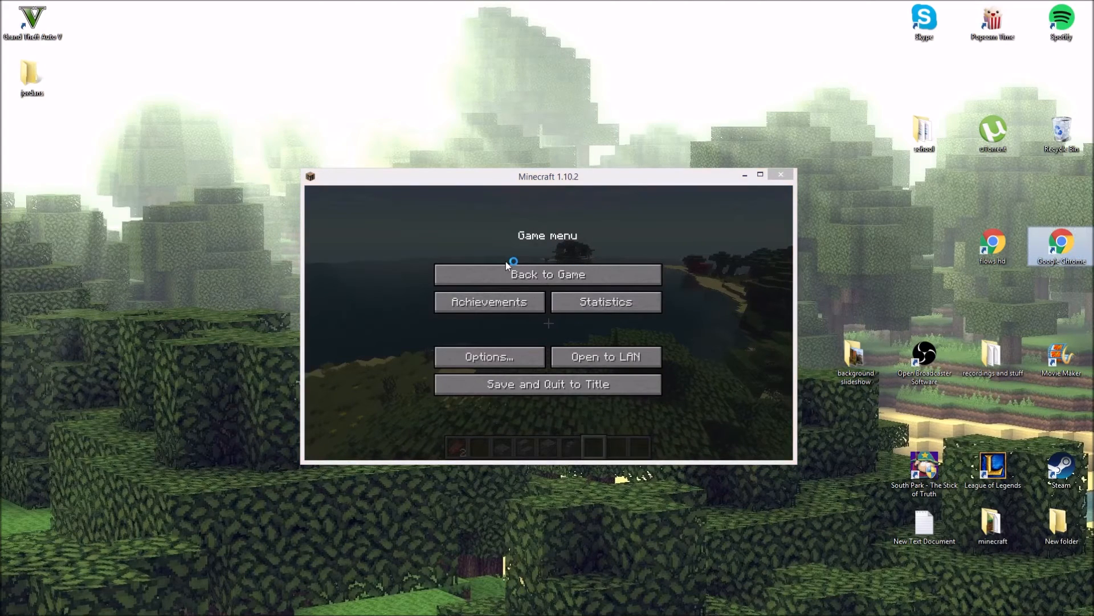
mouse_move(1073, 264)
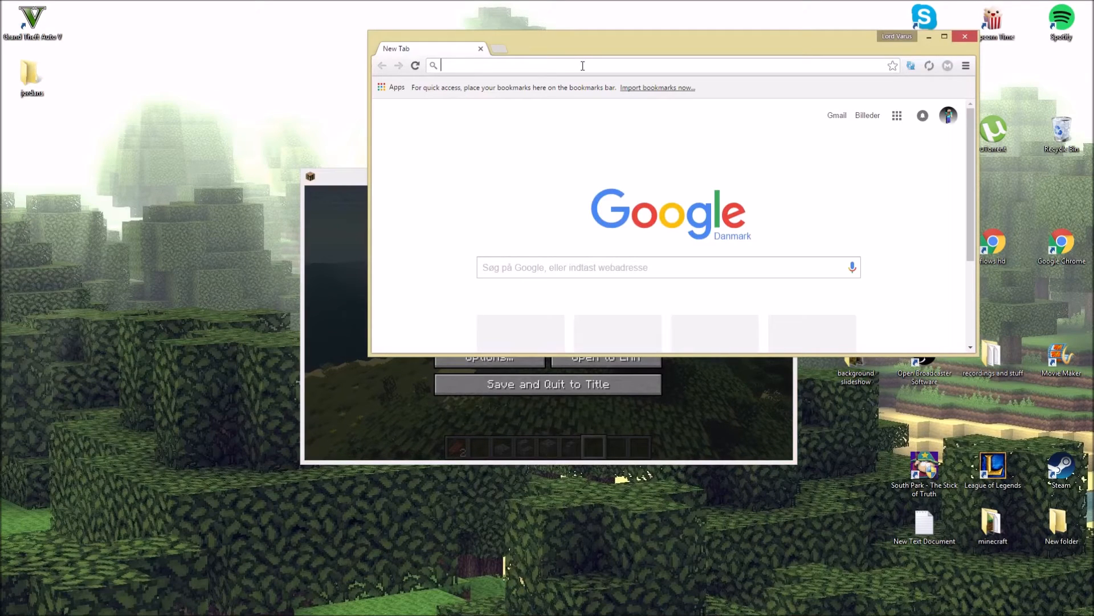
- Search Google for 'shader packs minecraft' and reach the ShadersMods Shader Packs page
text(shaderpacks m)
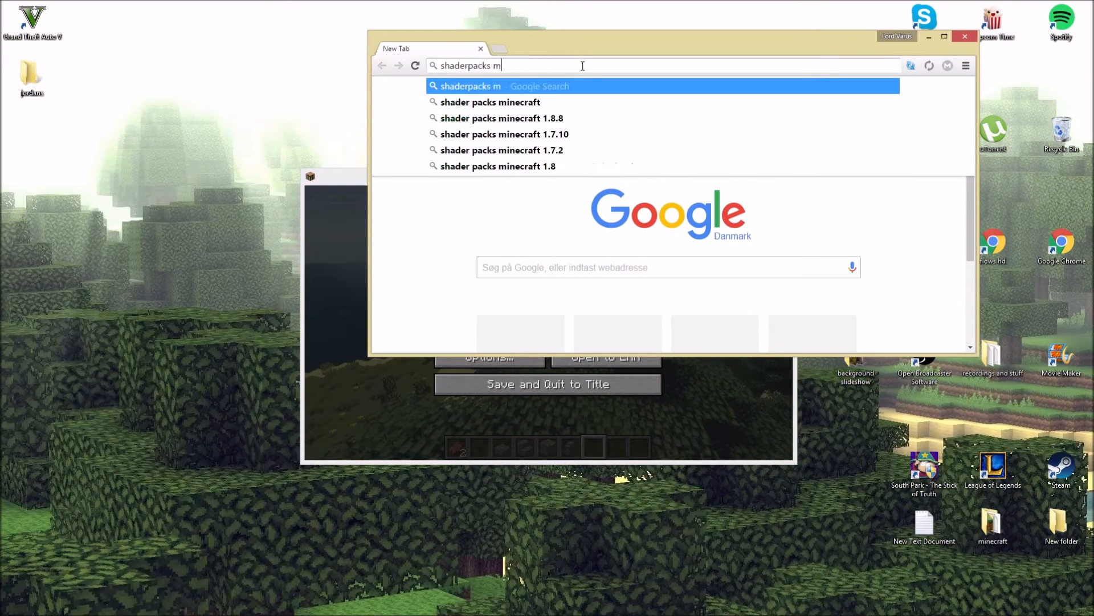
key(enter)
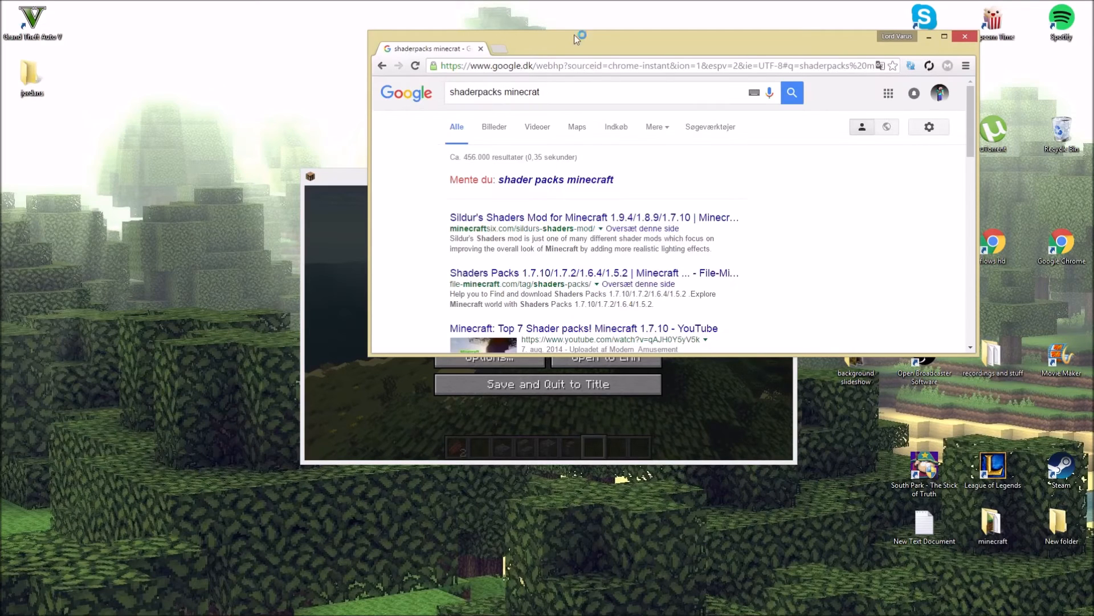
mouse_move(538, 185)
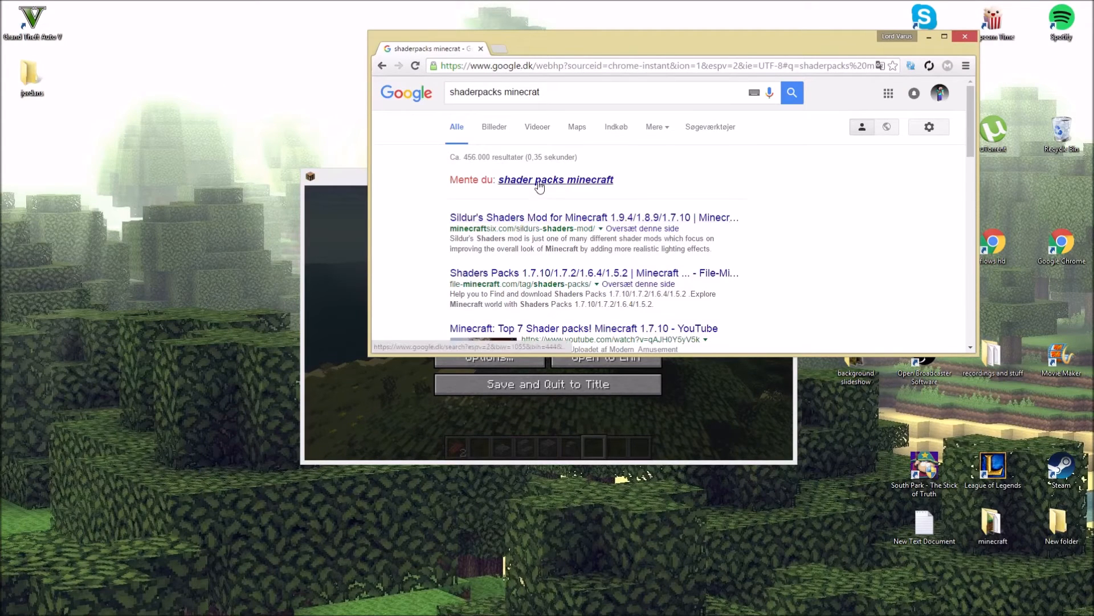
click(555, 179)
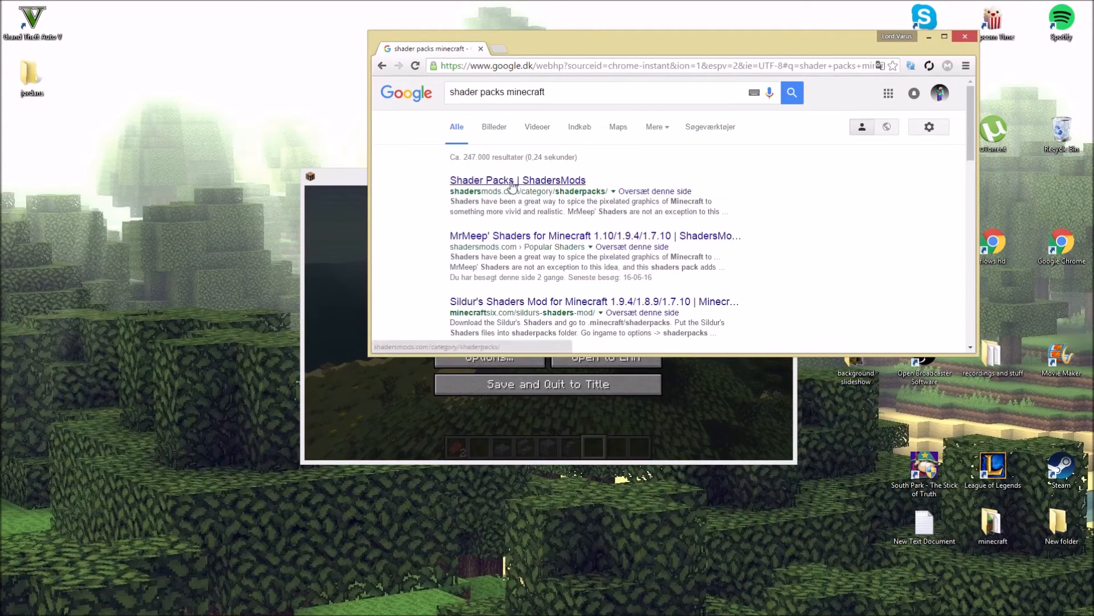
click(518, 180)
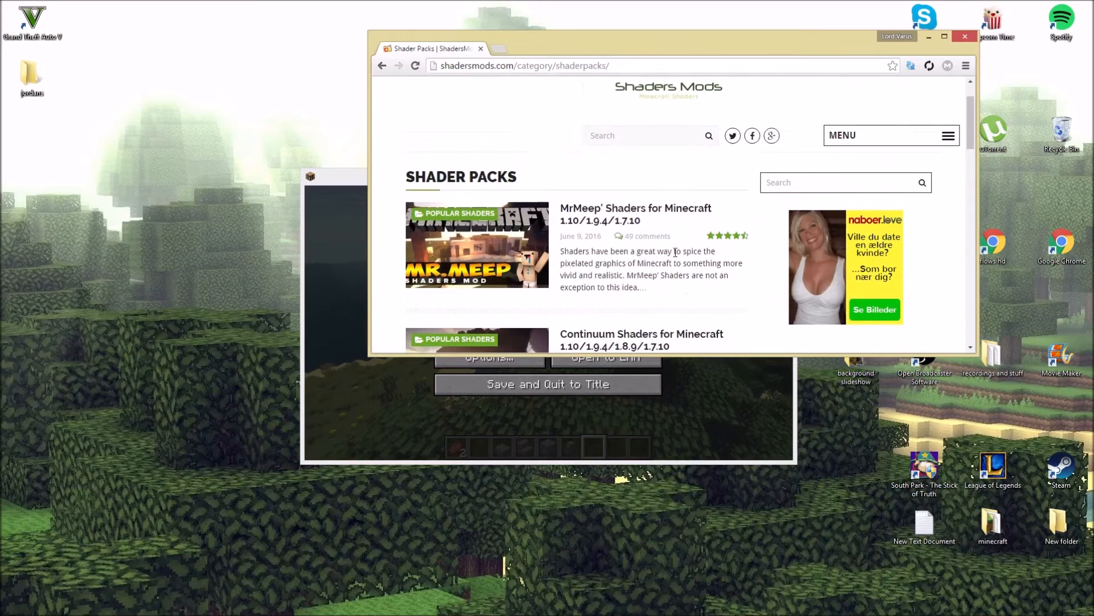
- Scroll down the Shader Packs listing to the Sonic Ether's Unbelievable Shaders post
scroll(down, 3)
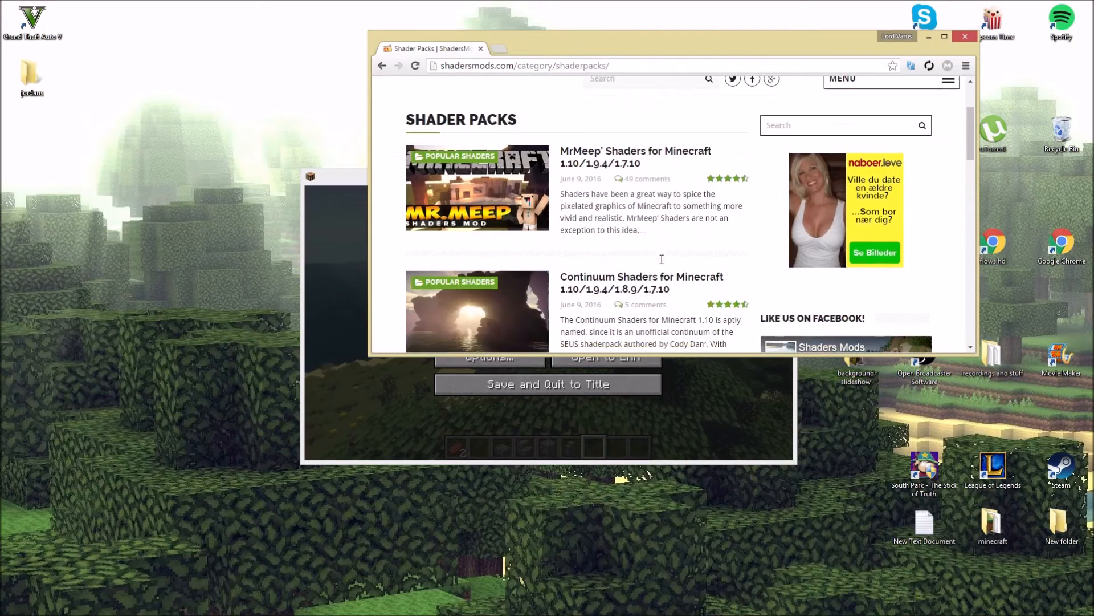
scroll(down, 3)
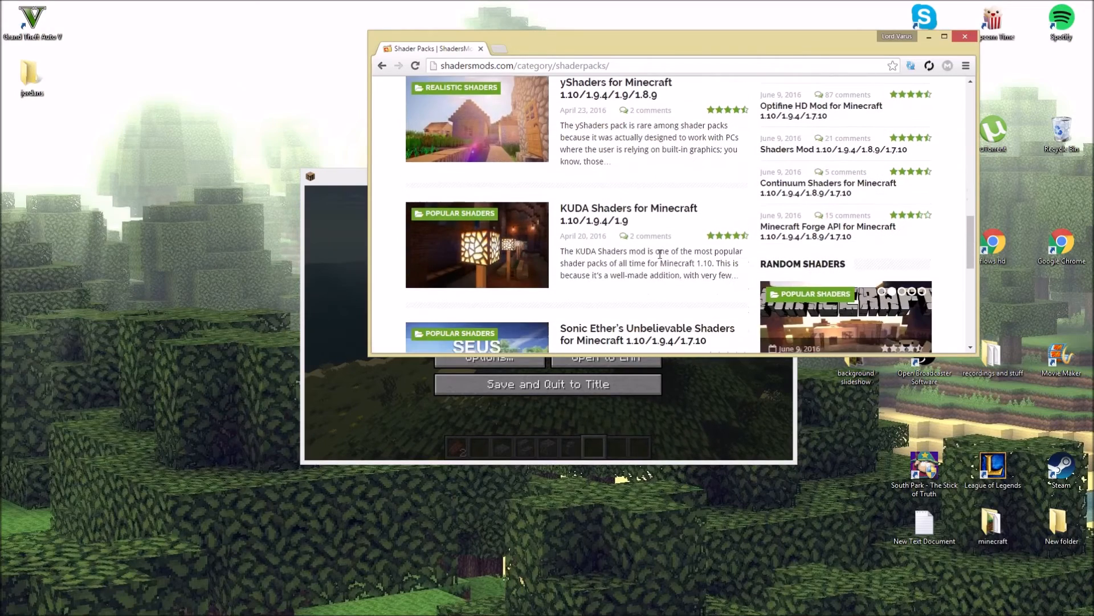
scroll(down, 3)
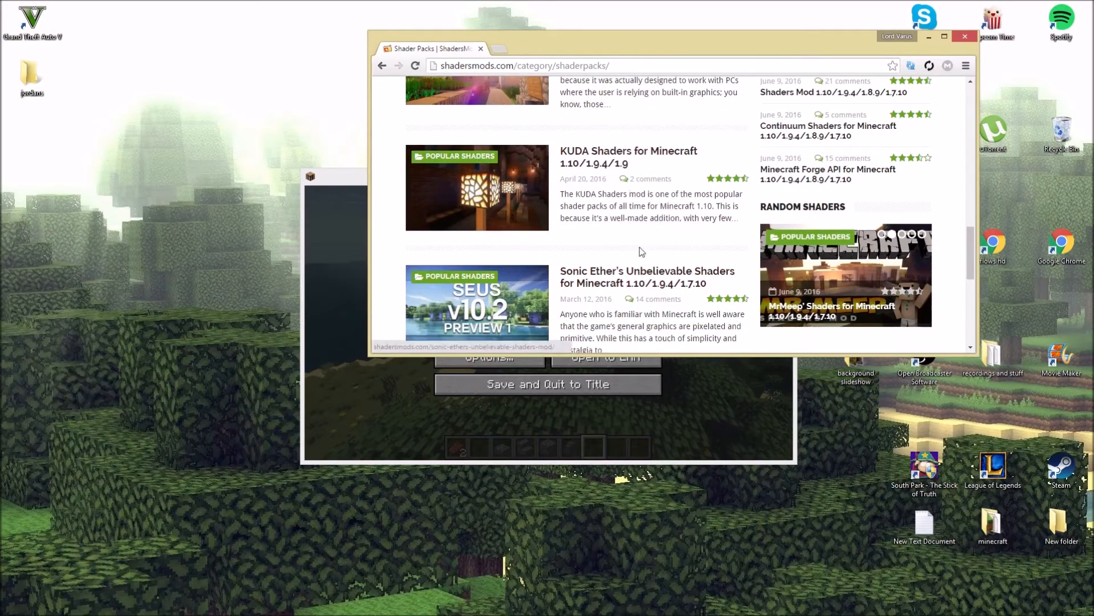
scroll(down, 3)
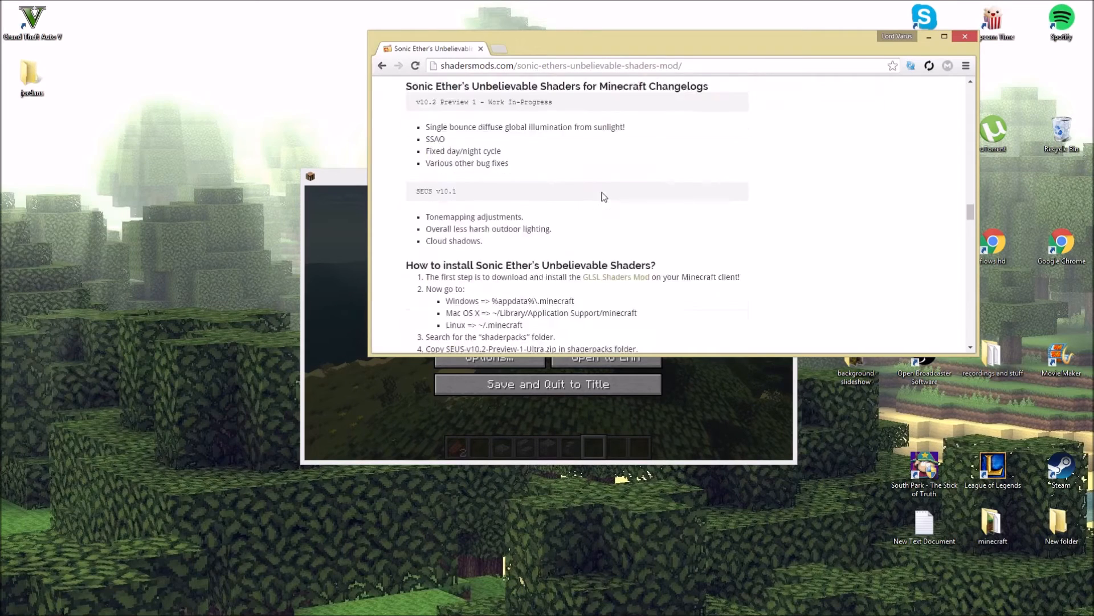
- Follow the SEUS v10.1 Standard download link and skip past the ad page
scroll(down, 3)
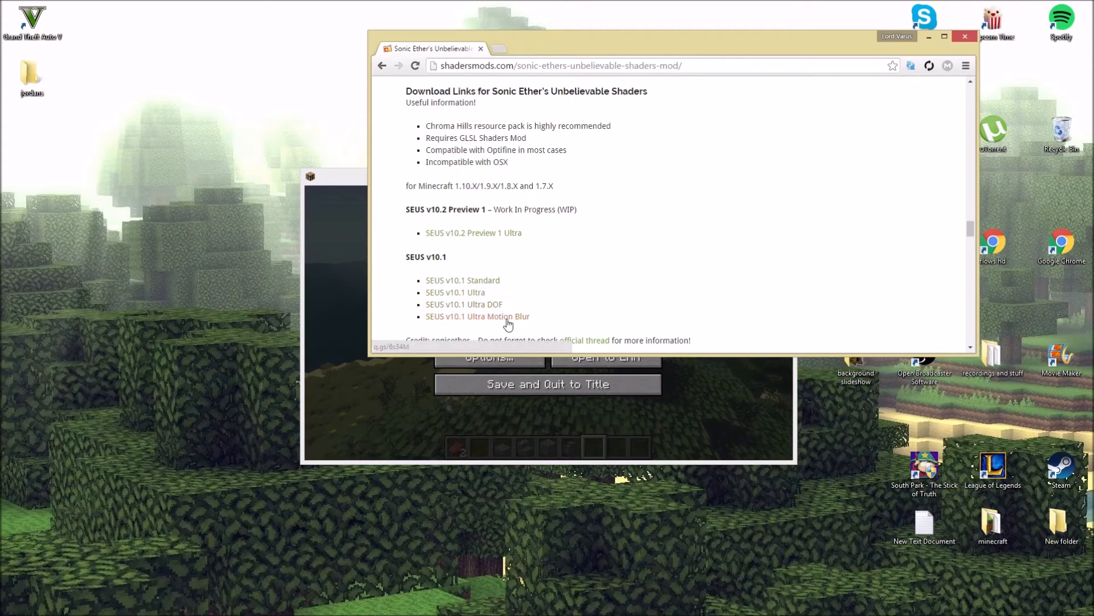
mouse_move(537, 320)
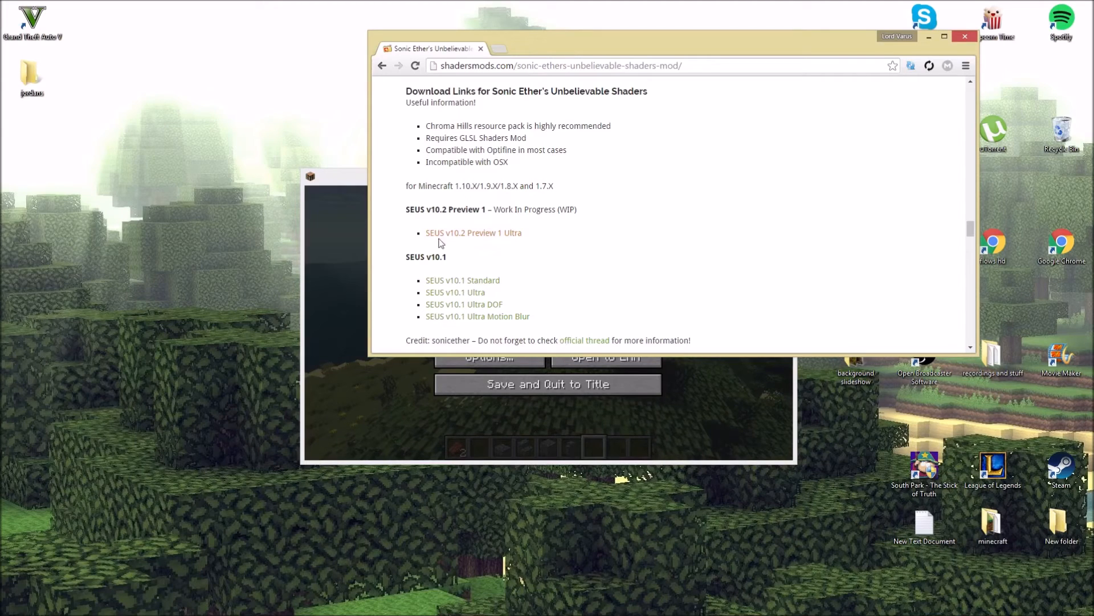
click(462, 281)
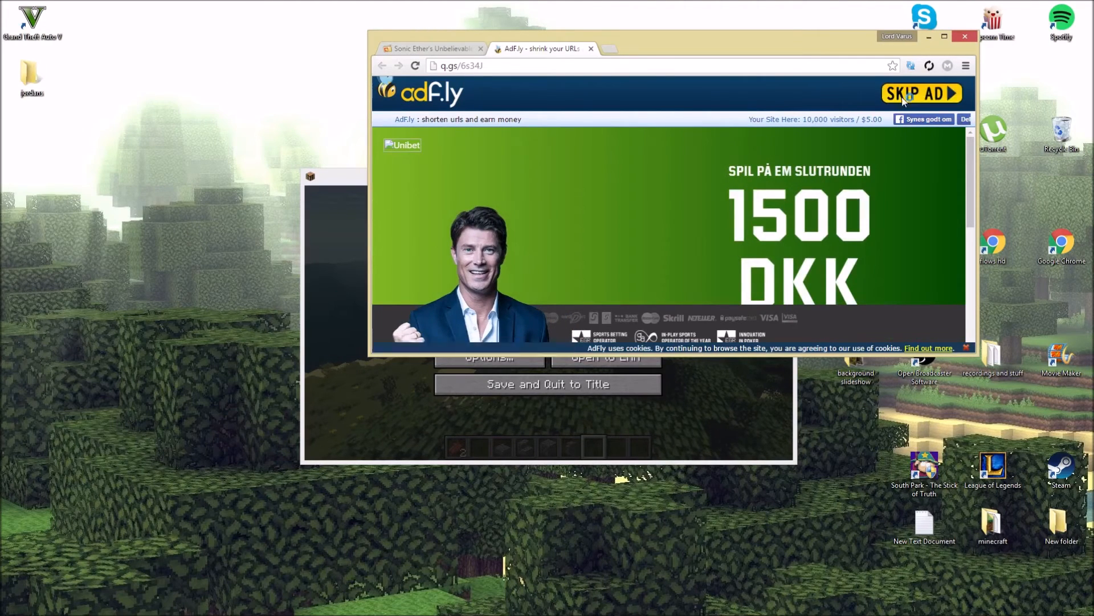
click(921, 92)
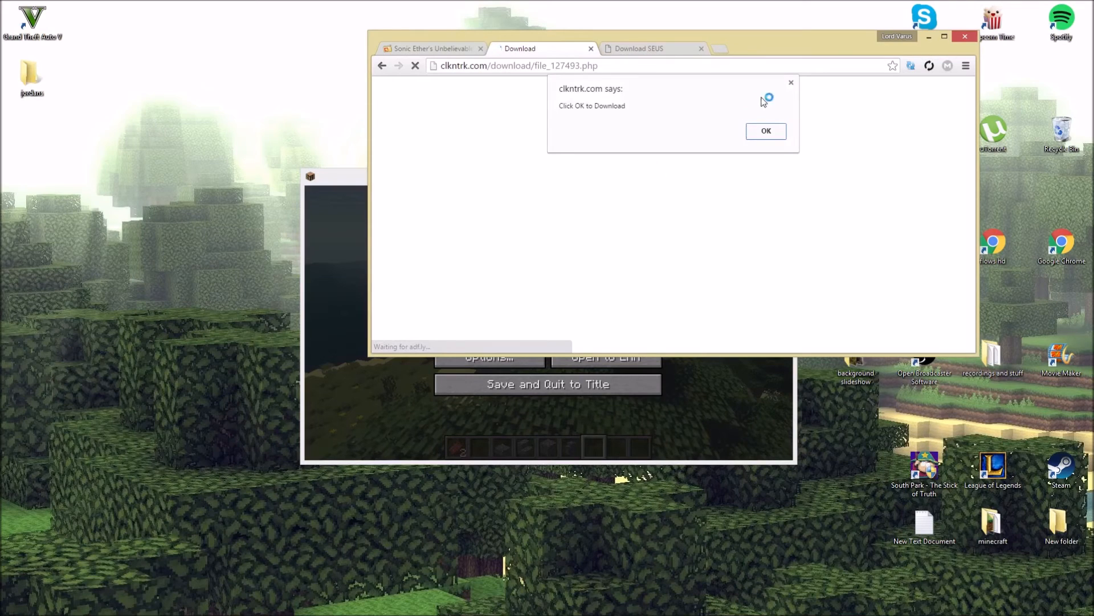
- Accept the EULA, download the SEUS v10.1 Standard zip to the desktop, and minimize Chrome
click(765, 131)
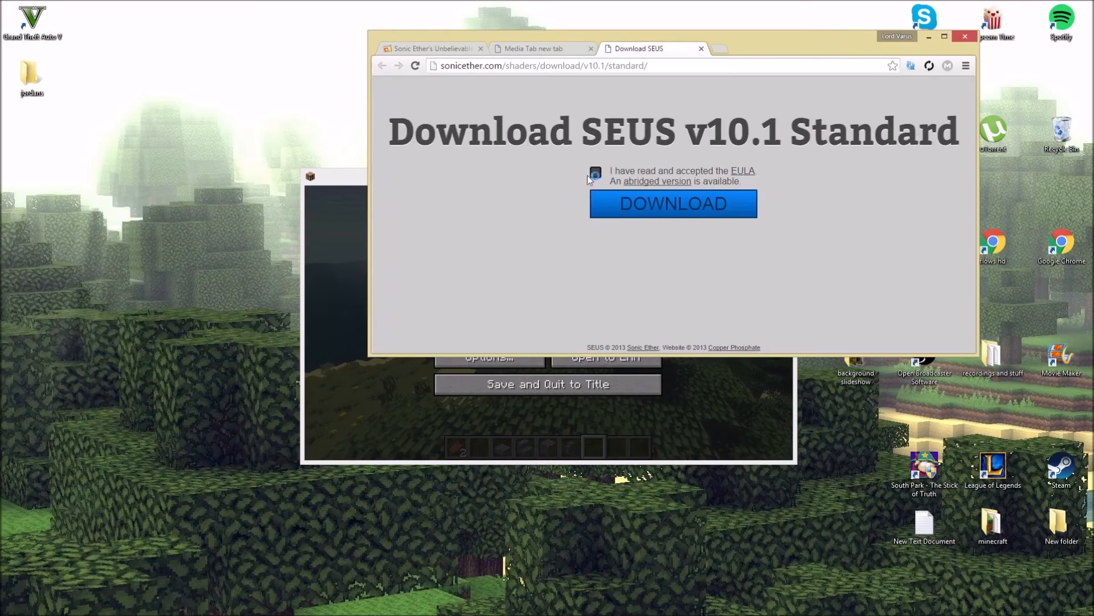
click(671, 204)
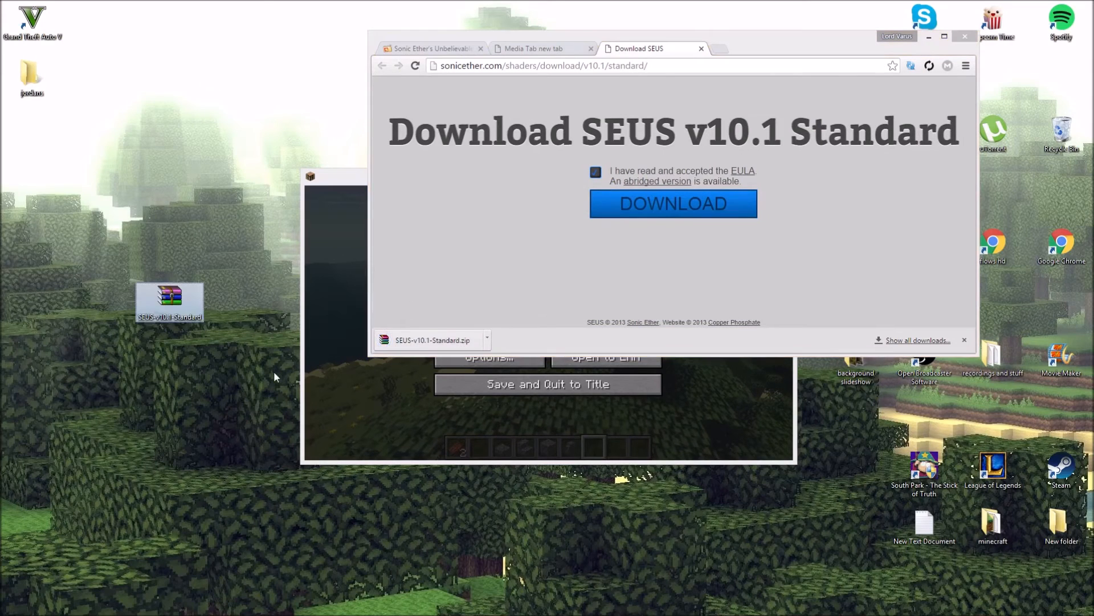
click(964, 35)
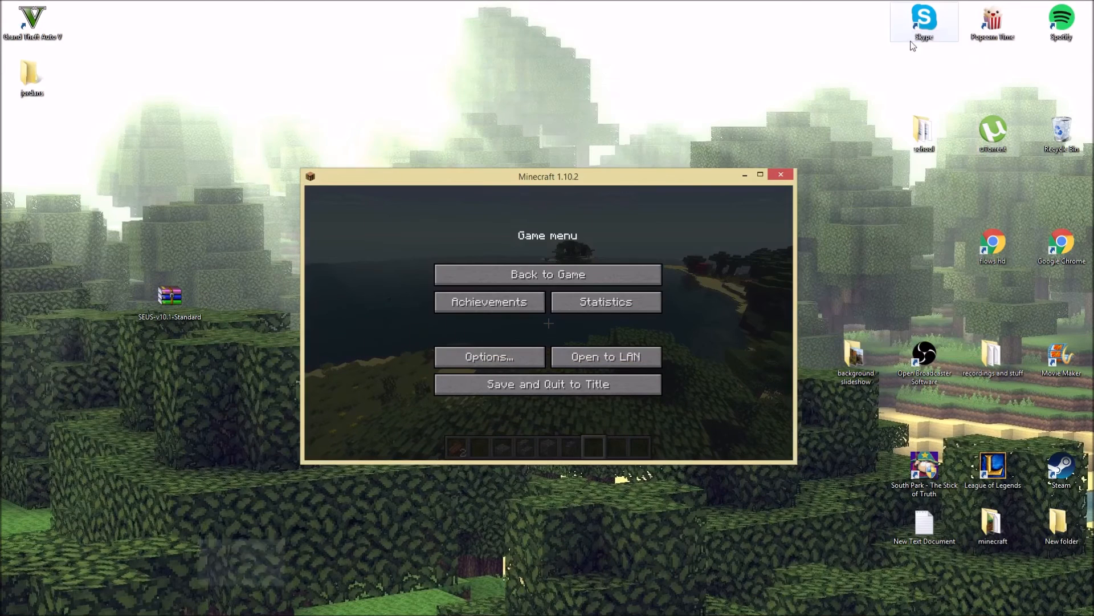
- From Options > Shaders, reveal the shaderpacks folder in File Explorer
click(489, 357)
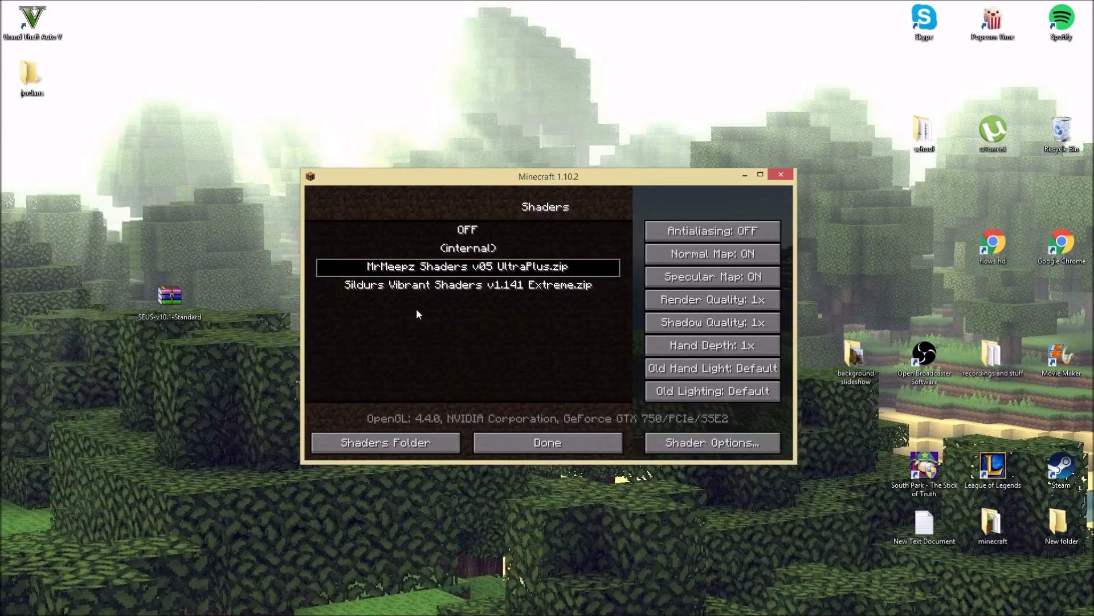
click(384, 442)
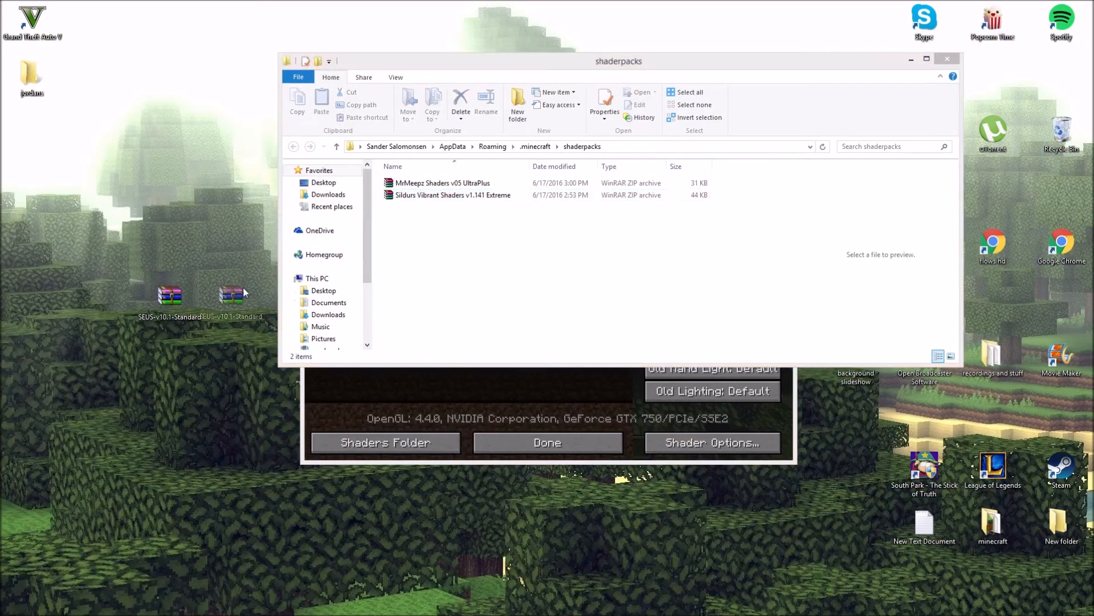
- Move SEUS-v10.1-Standard.zip from the desktop into shaderpacks and return to the Shaders list
click(426, 195)
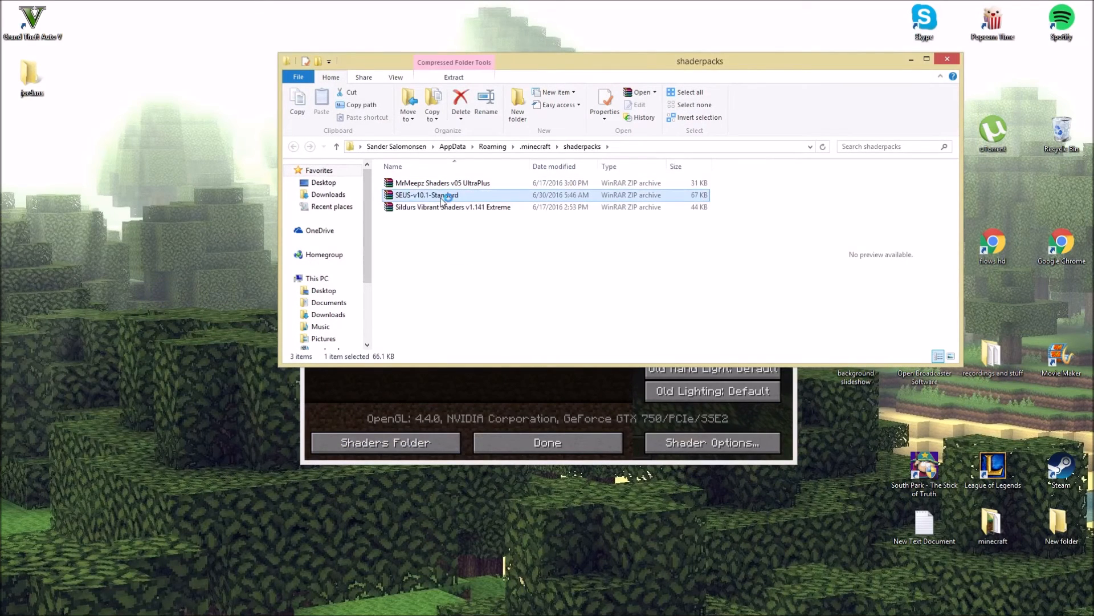
double_click(427, 195)
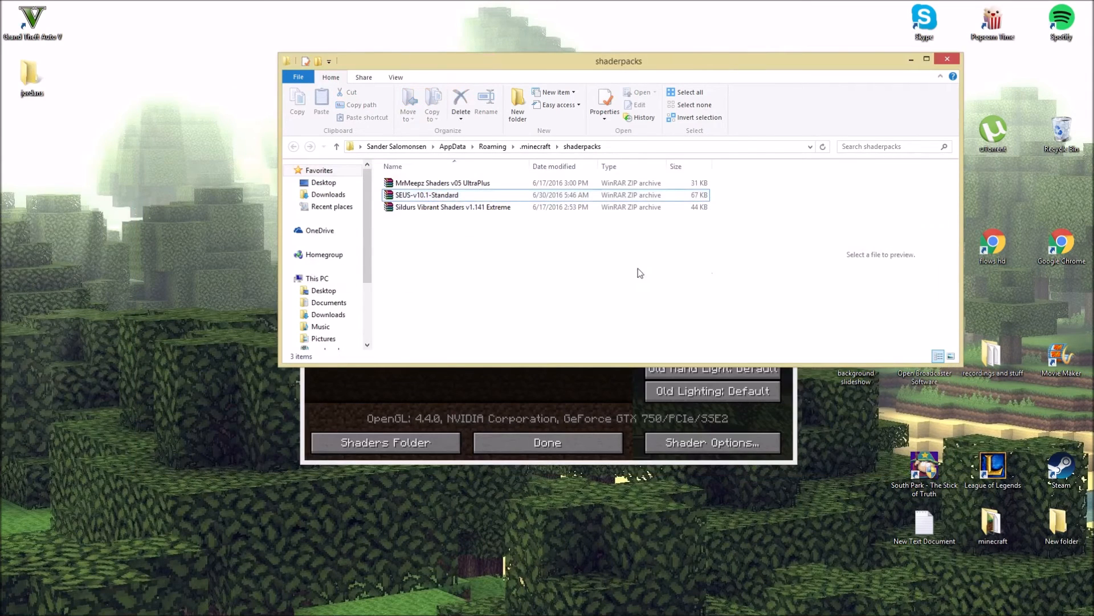
double_click(453, 206)
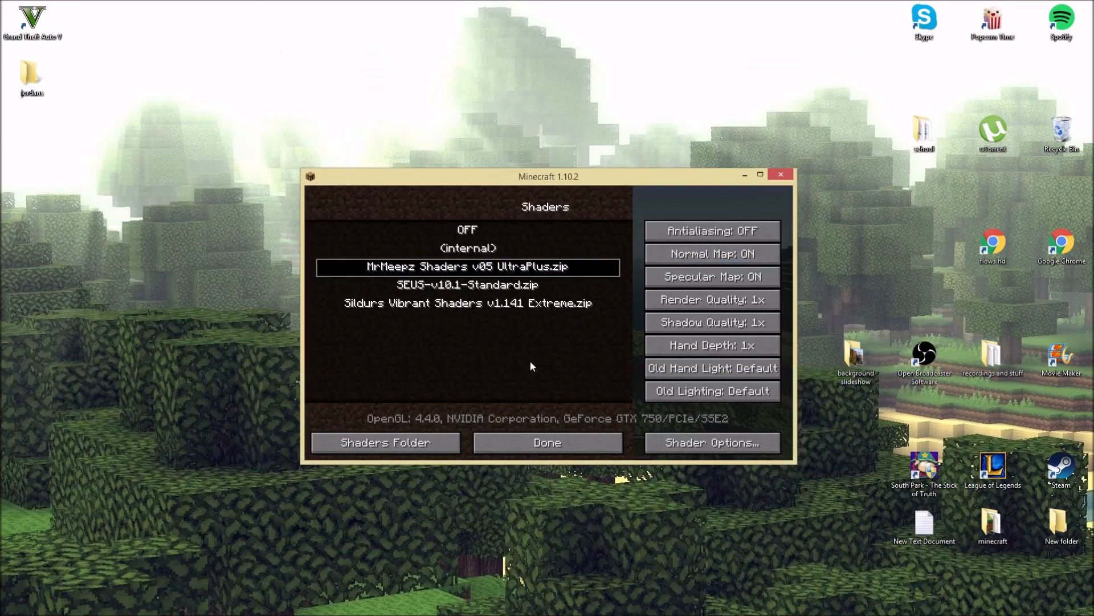
mouse_move(738, 400)
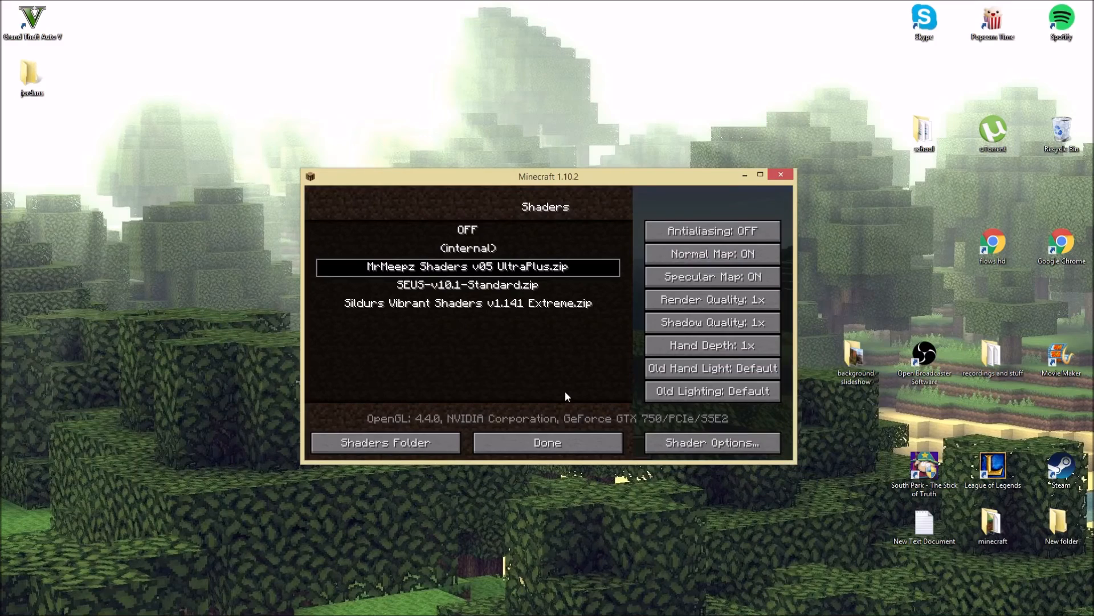
- Apply SEUS-v10.1-Standard.zip and return to the world rendered with shaders
click(547, 442)
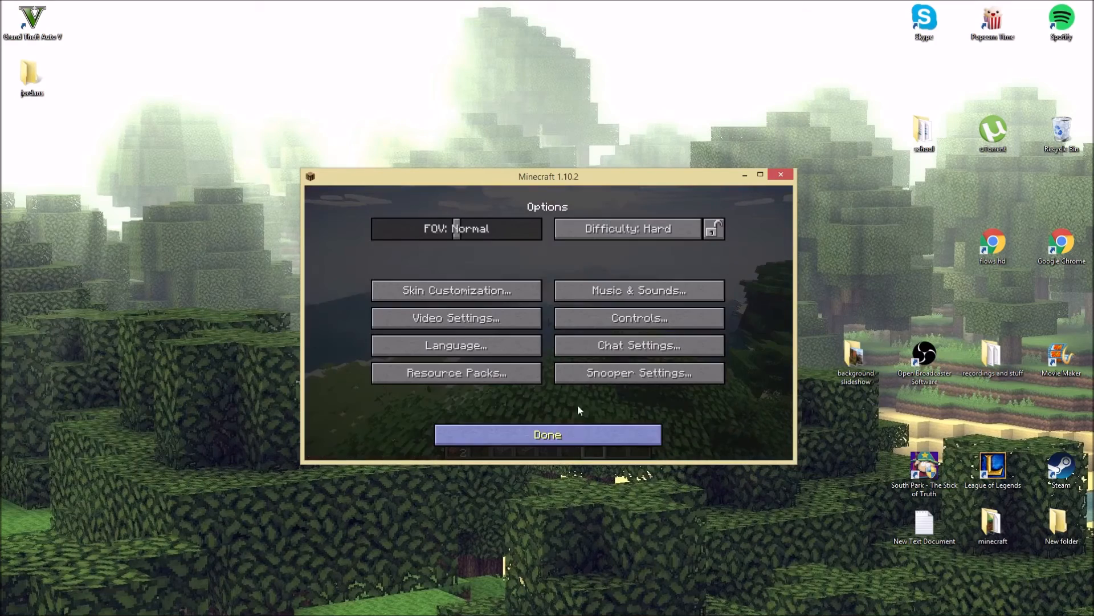
click(547, 434)
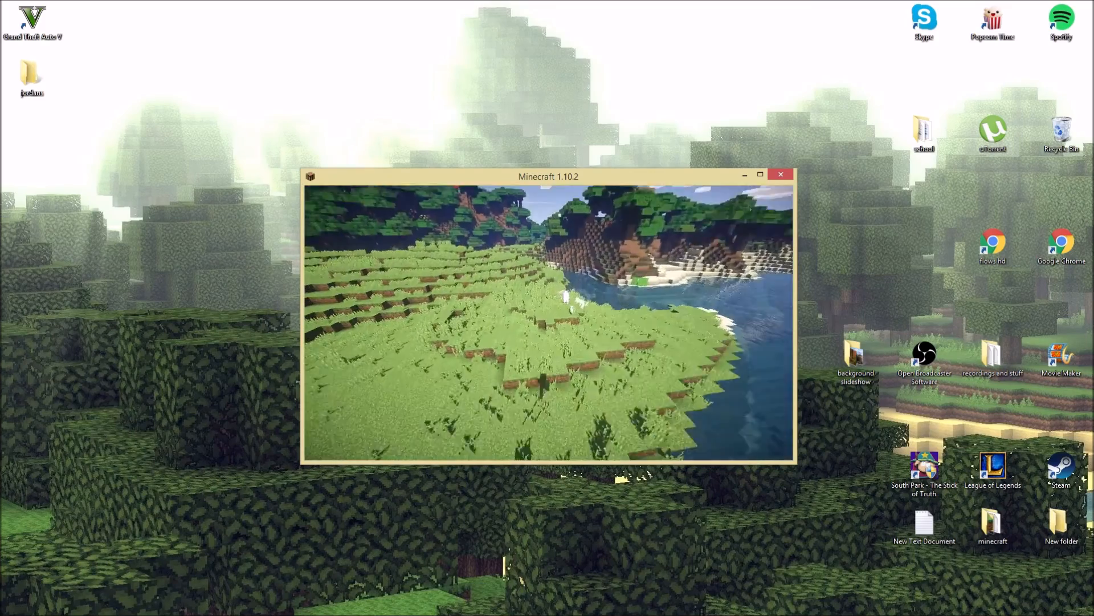
- Switch to the desktop, go to %appdata%\.minecraft and look inside the Shaderpacks folder
key(alt+tab)
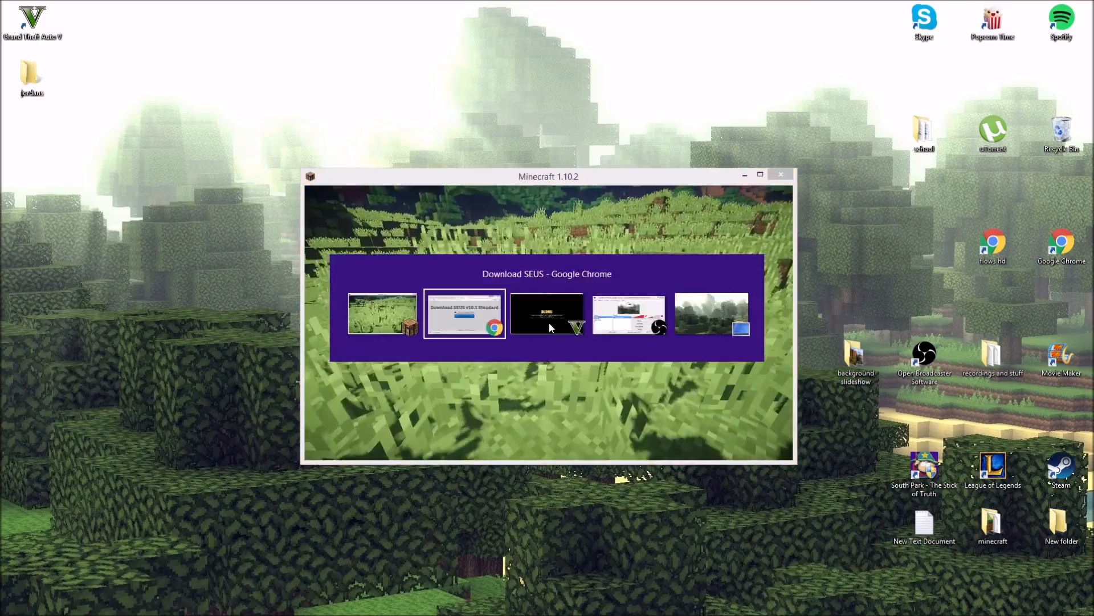
click(779, 175)
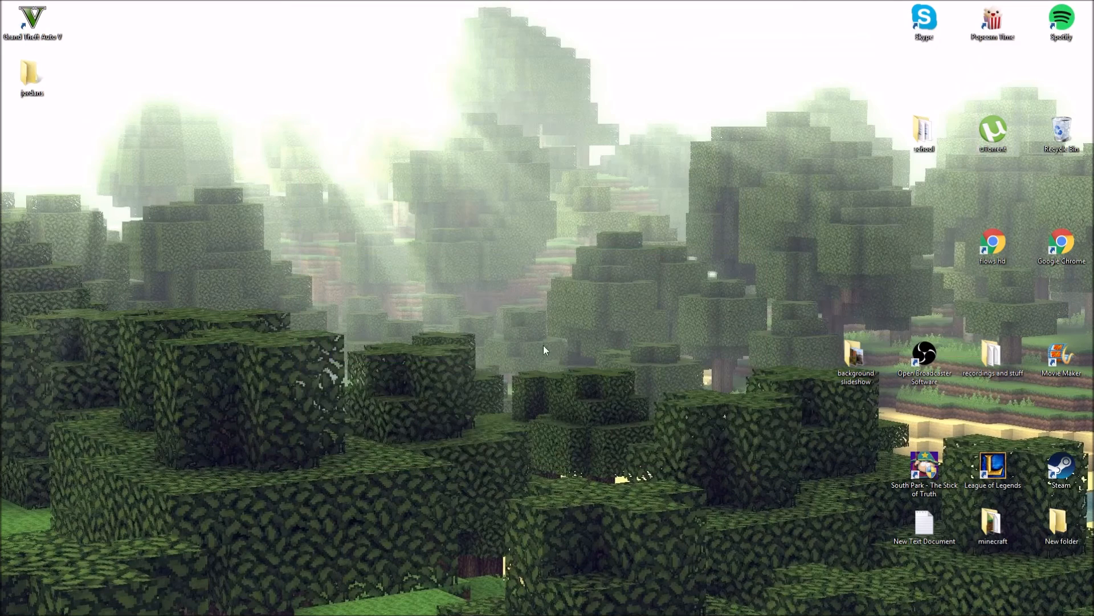
key(Win+r)
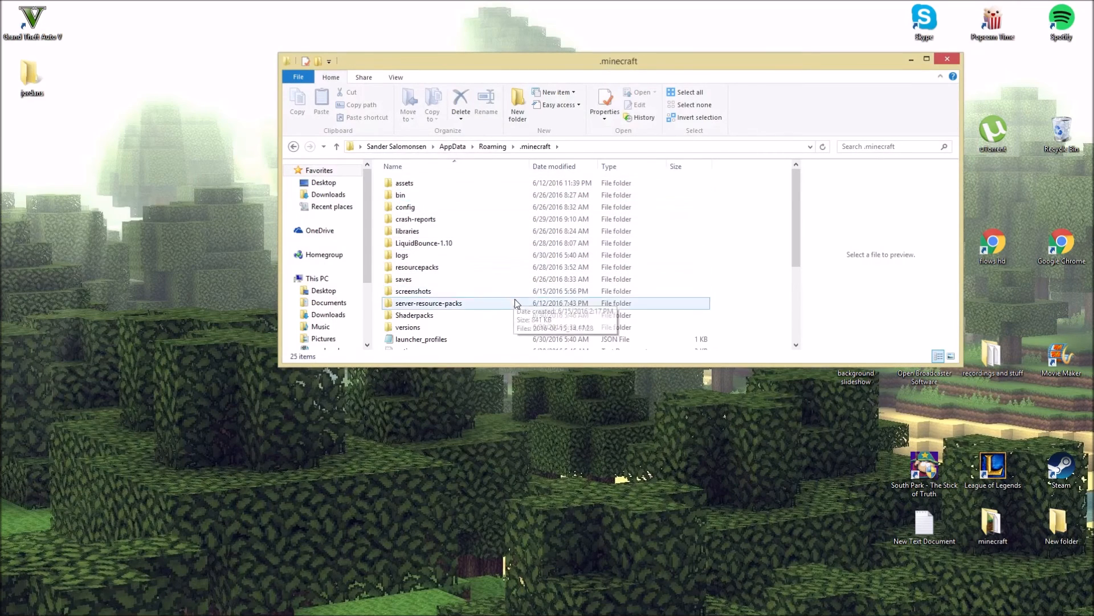
double_click(414, 314)
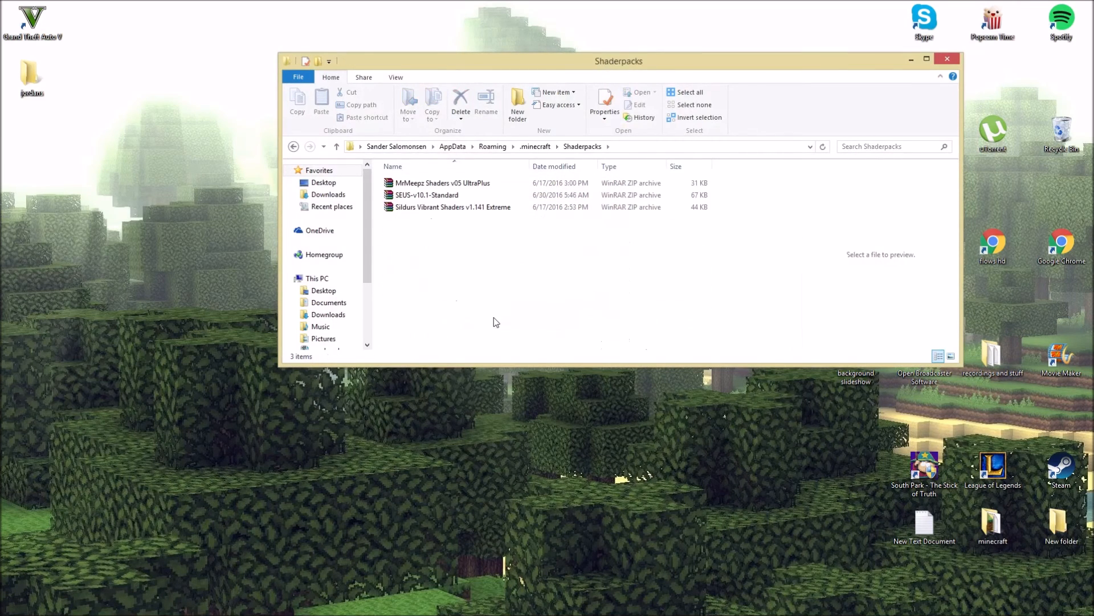
click(429, 195)
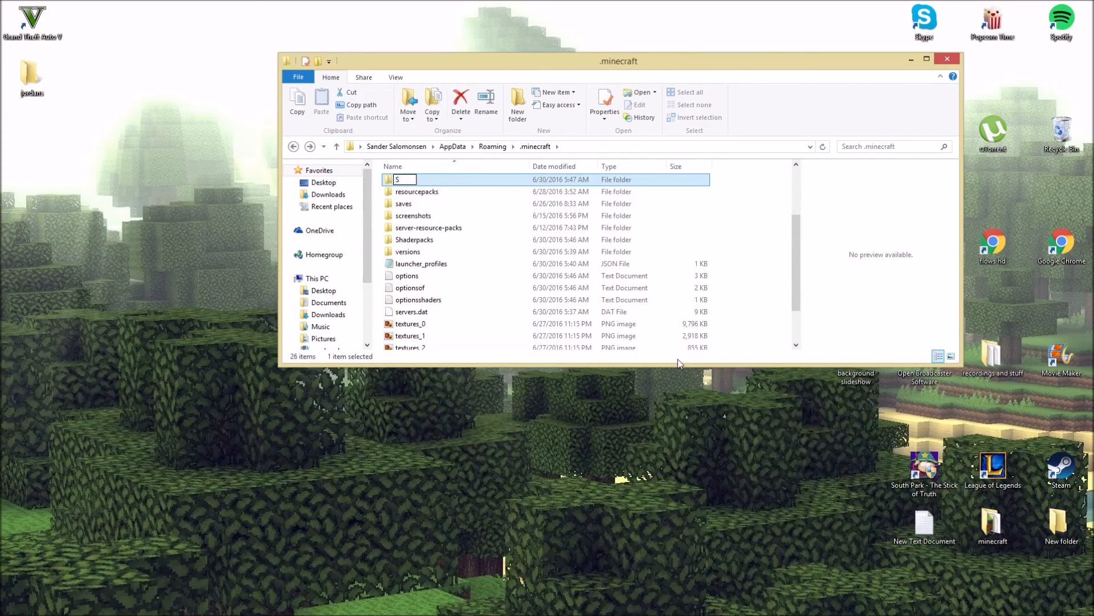
- Demonstrate creating a folder named Shaderpacks, then close the Explorer window
text(Shaderpacks)
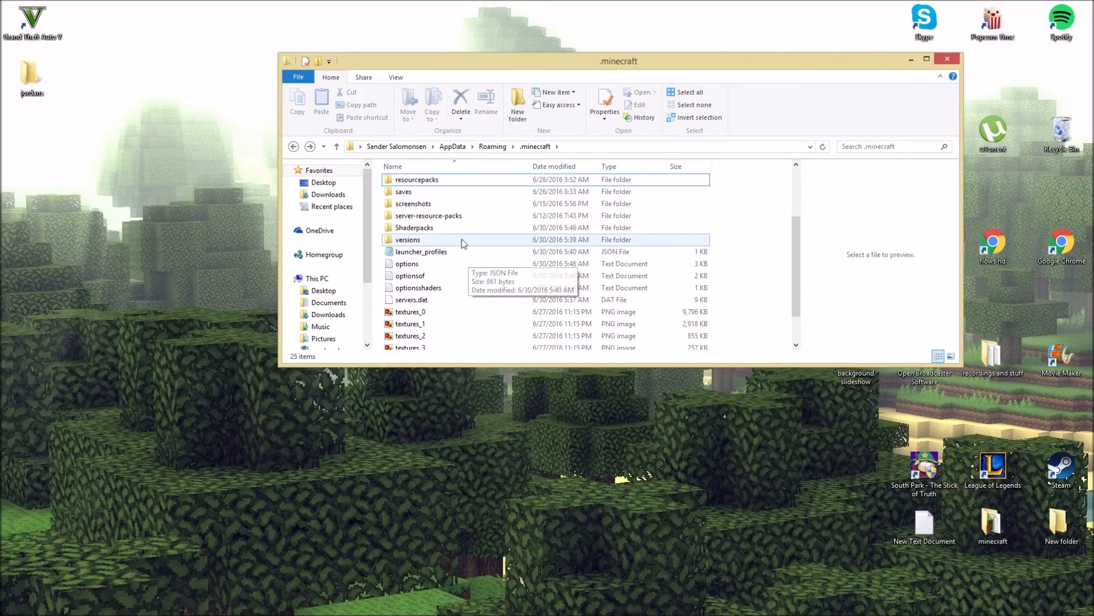
click(414, 247)
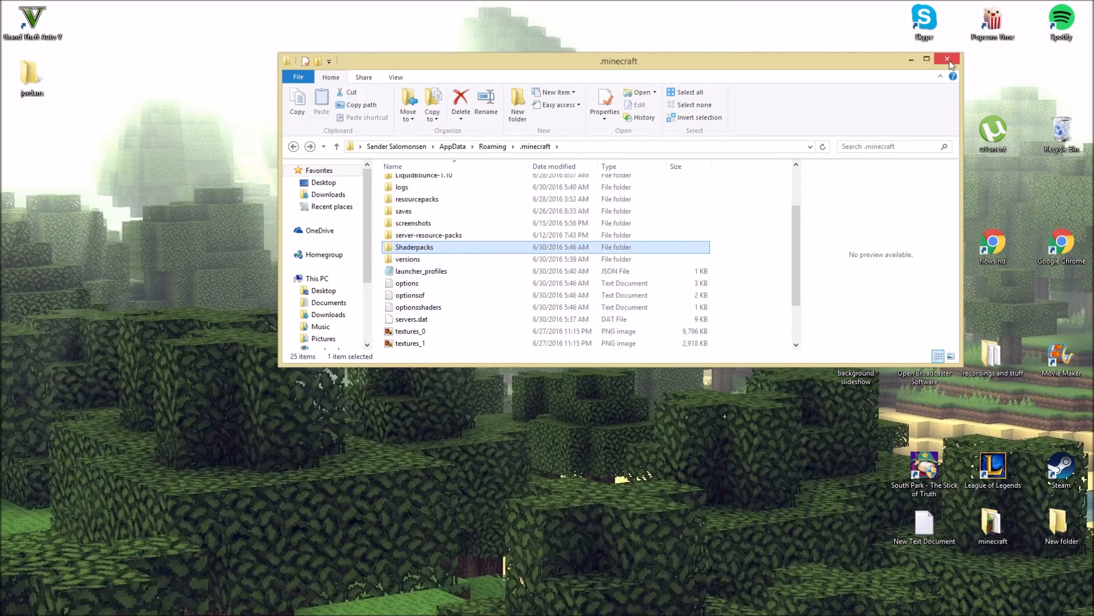
click(947, 59)
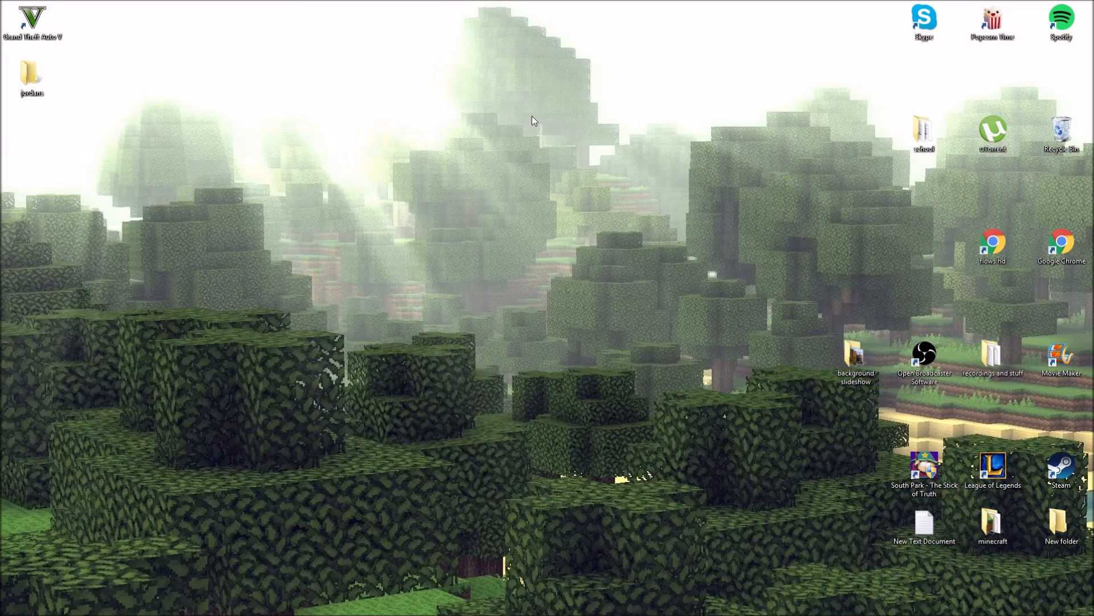
mouse_move(460, 14)
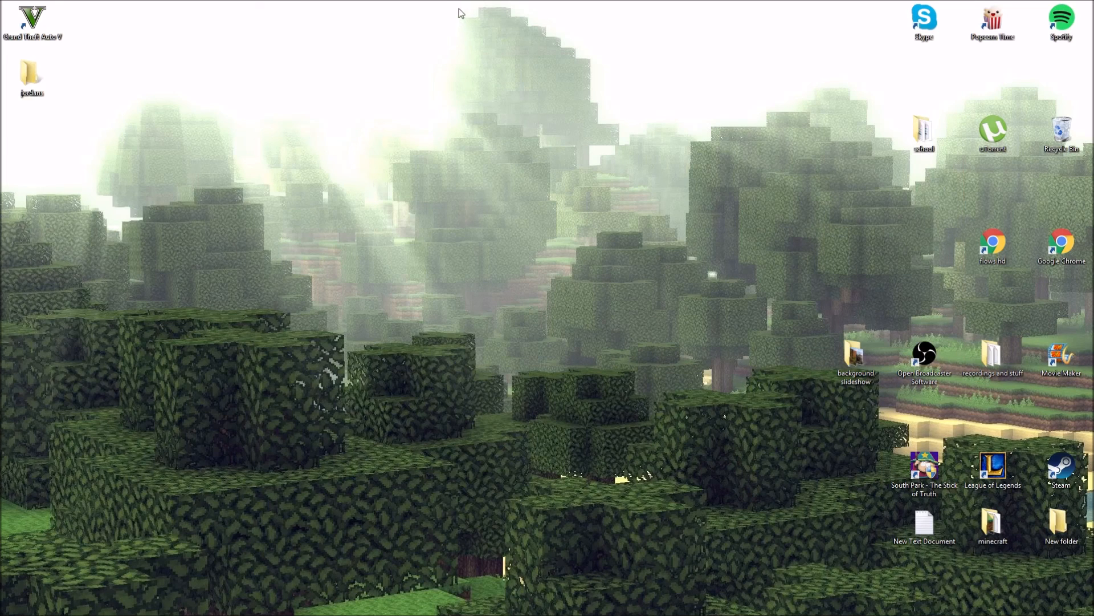
drag(460, 9, 854, 319)
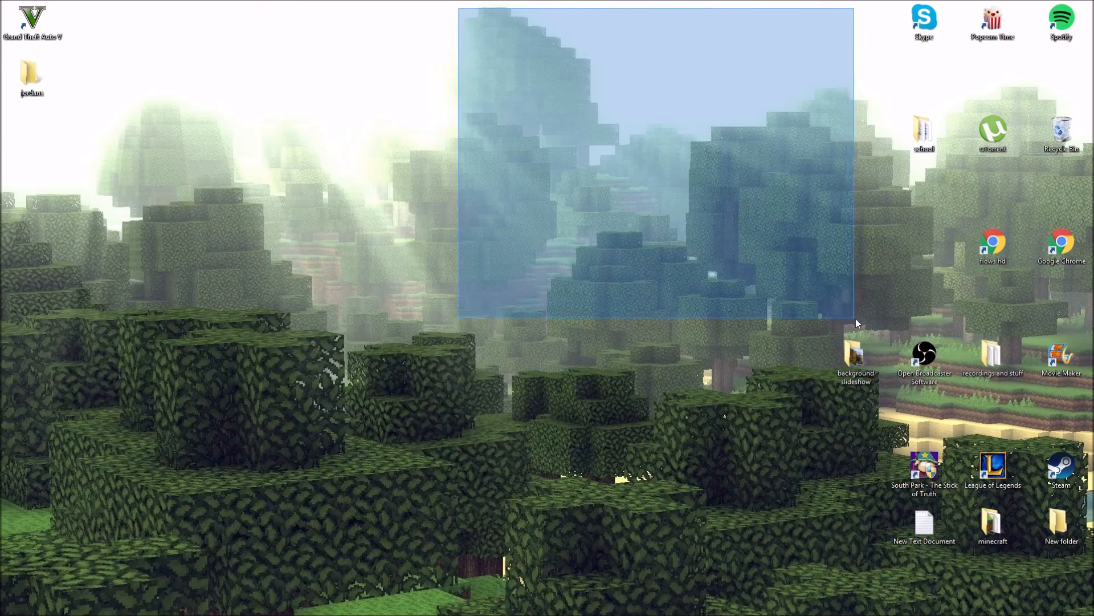